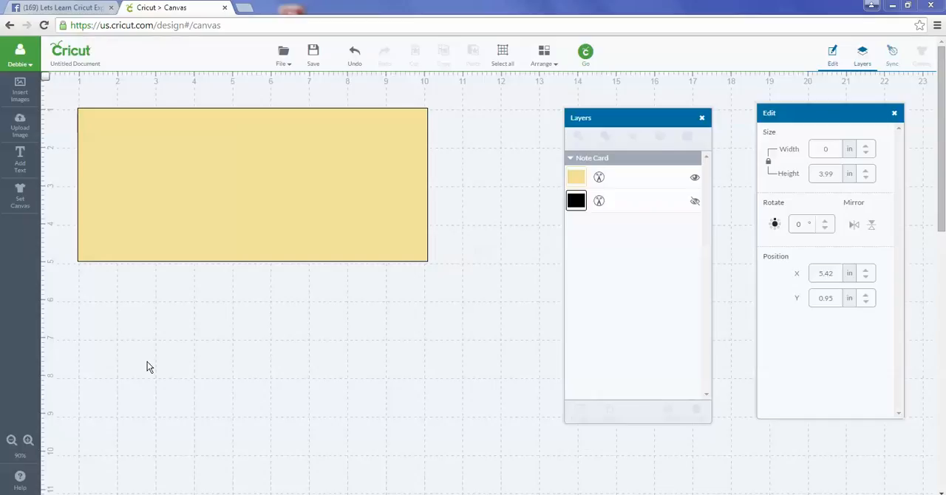
mouse_move(62, 192)
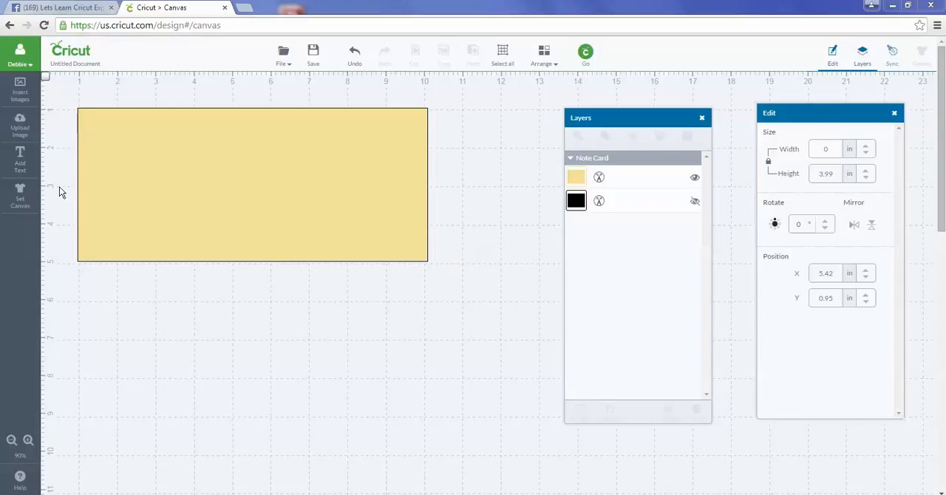
mouse_move(228, 218)
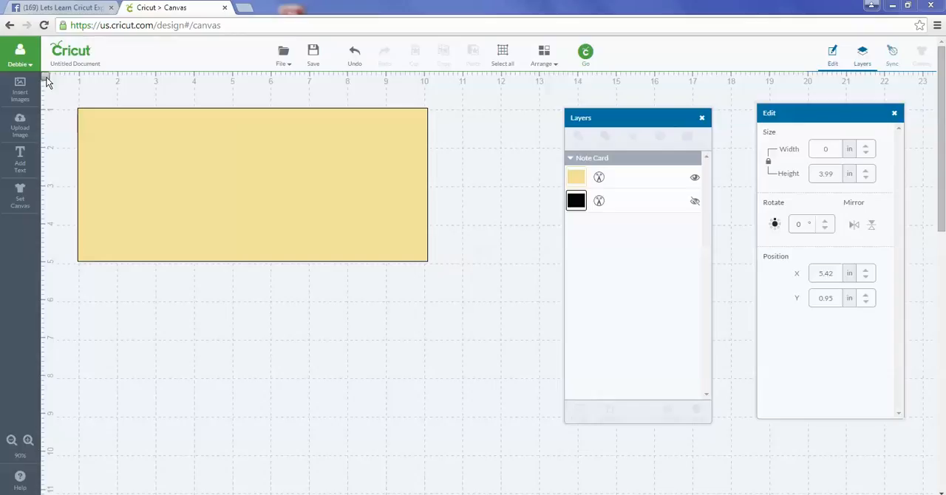
mouse_move(350, 168)
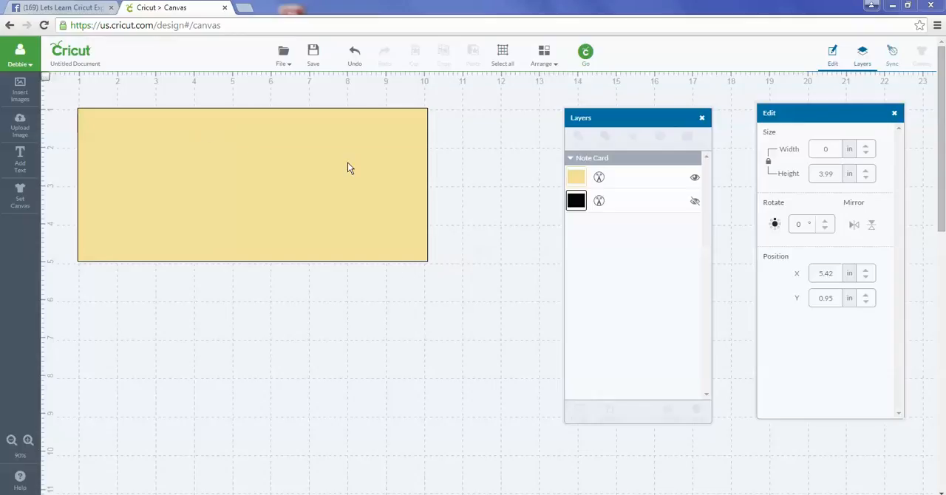
Step: Nudge the yellow note card to position X 1.01, Y 0.97
click(252, 184)
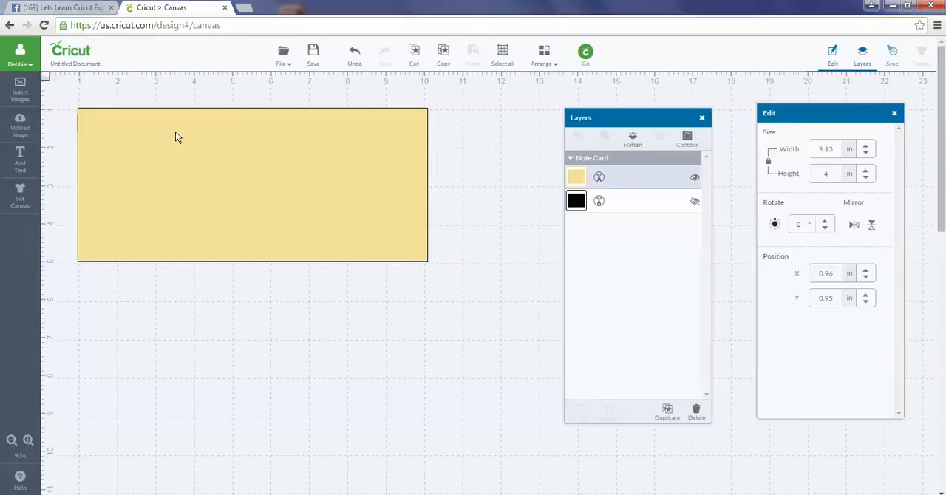
click(177, 137)
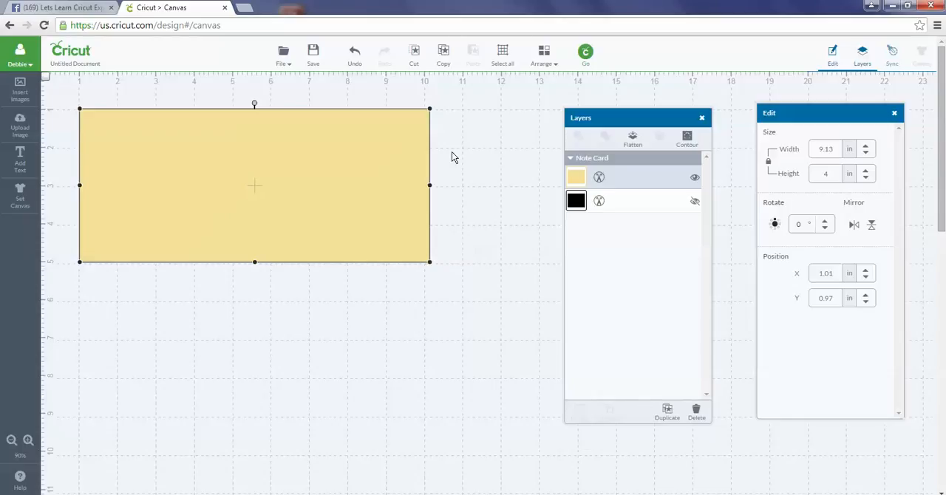
mouse_move(384, 244)
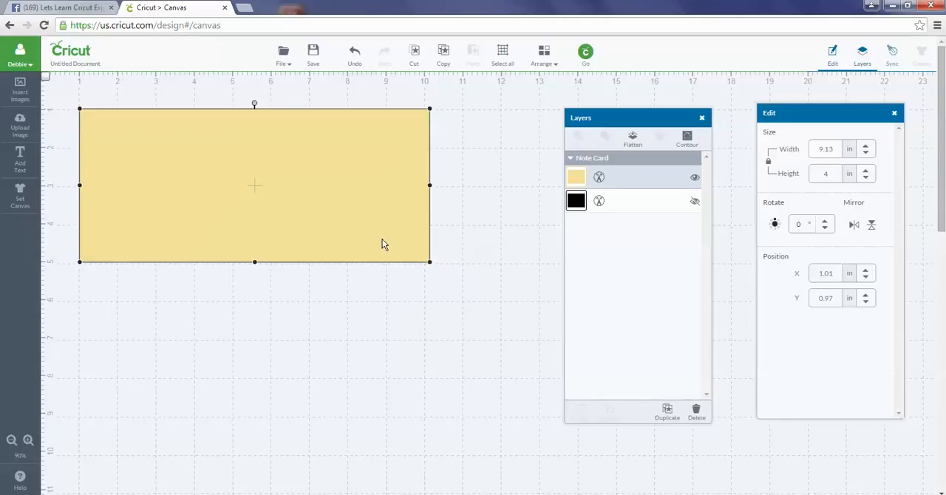
mouse_move(50, 87)
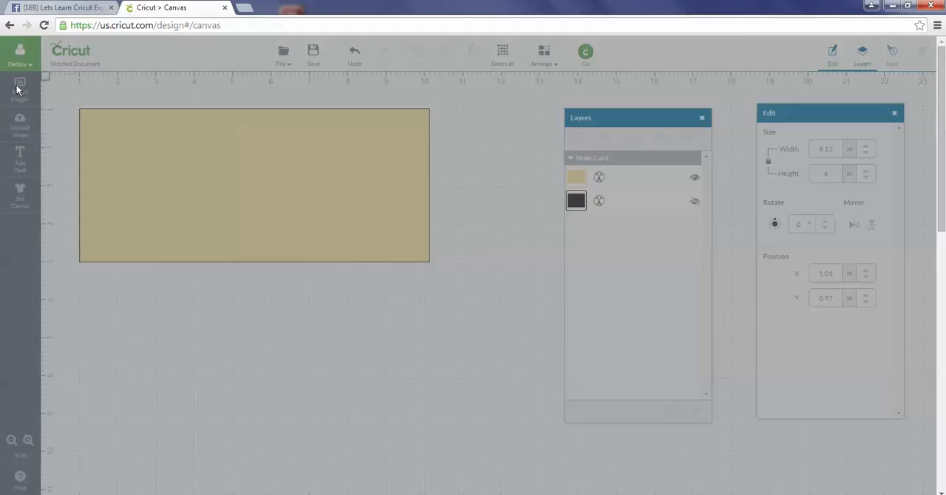
Step: Search the image library for 'score line' and pick the free vertical line
click(20, 85)
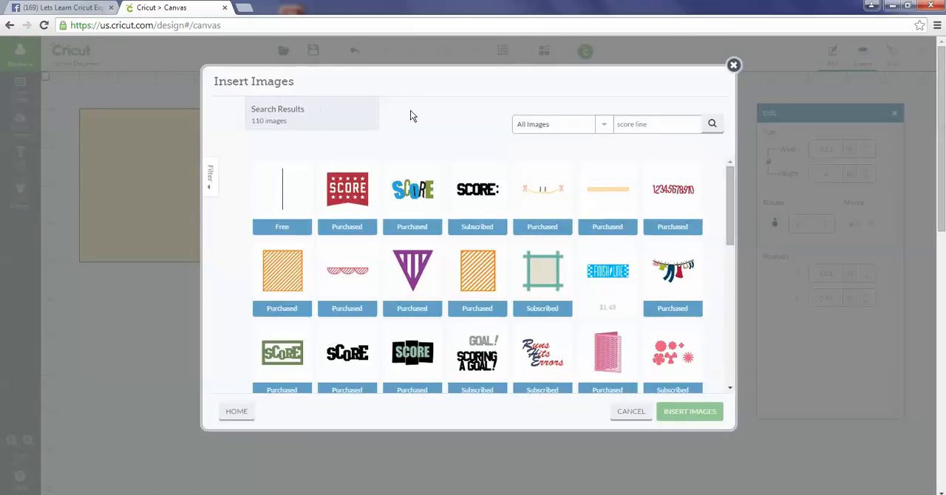
mouse_move(583, 84)
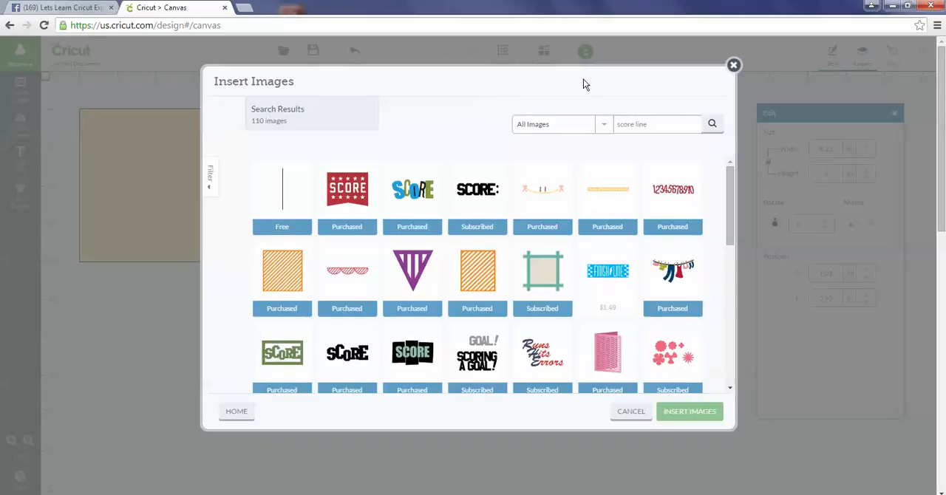
mouse_move(670, 114)
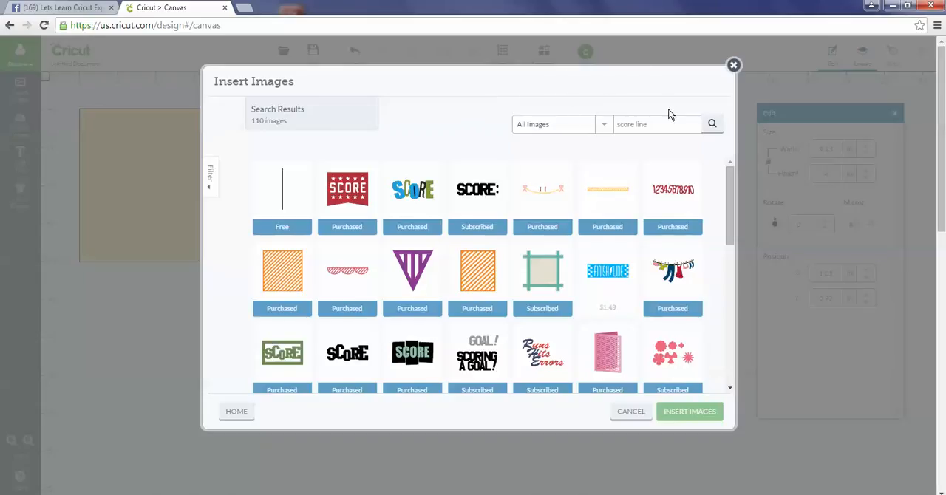
mouse_move(711, 120)
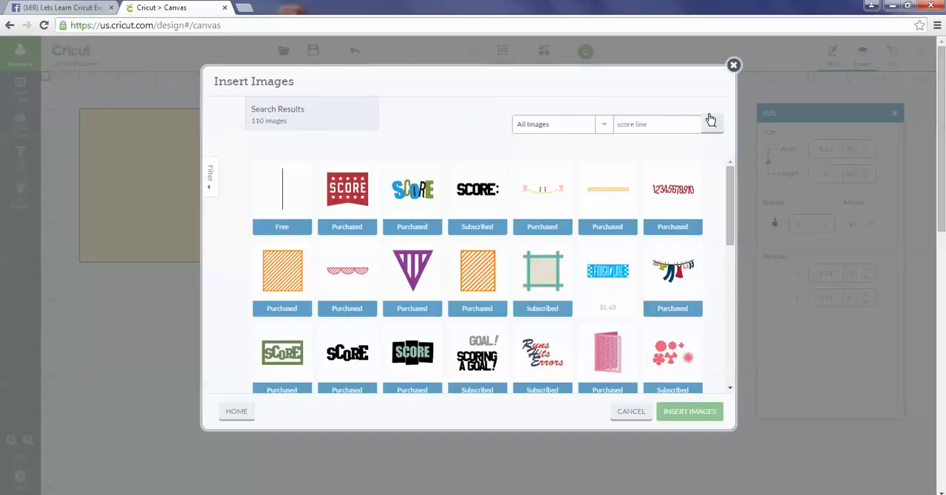
click(281, 189)
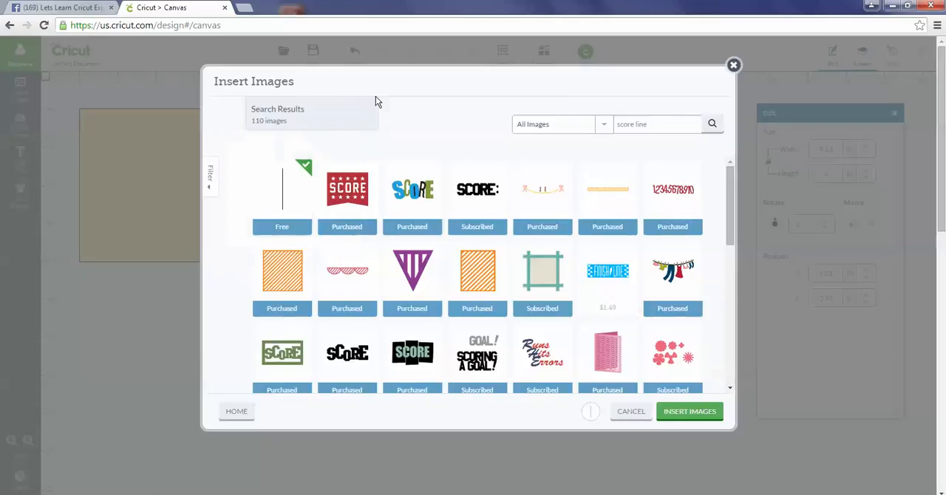
mouse_move(540, 431)
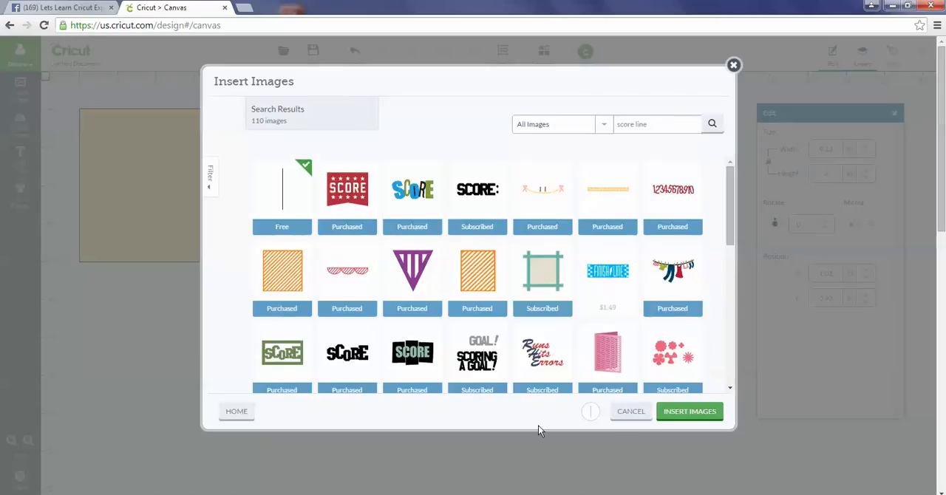
mouse_move(342, 423)
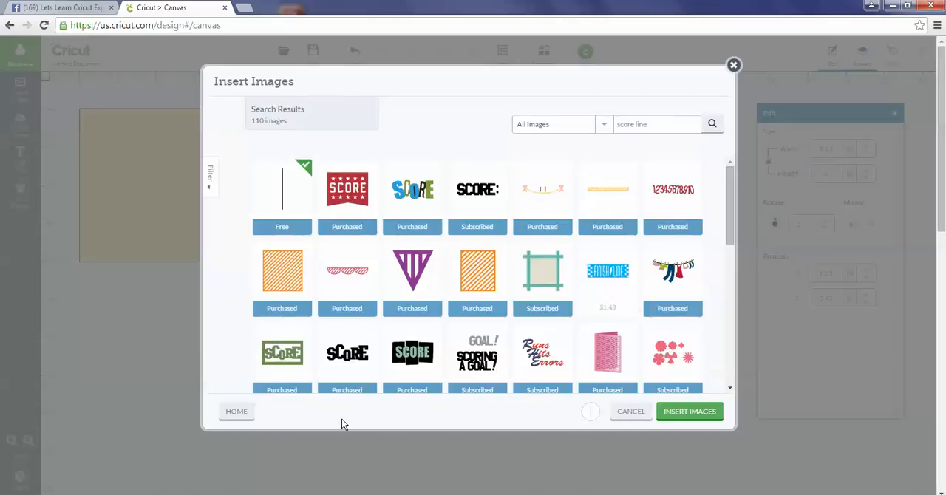
mouse_move(583, 429)
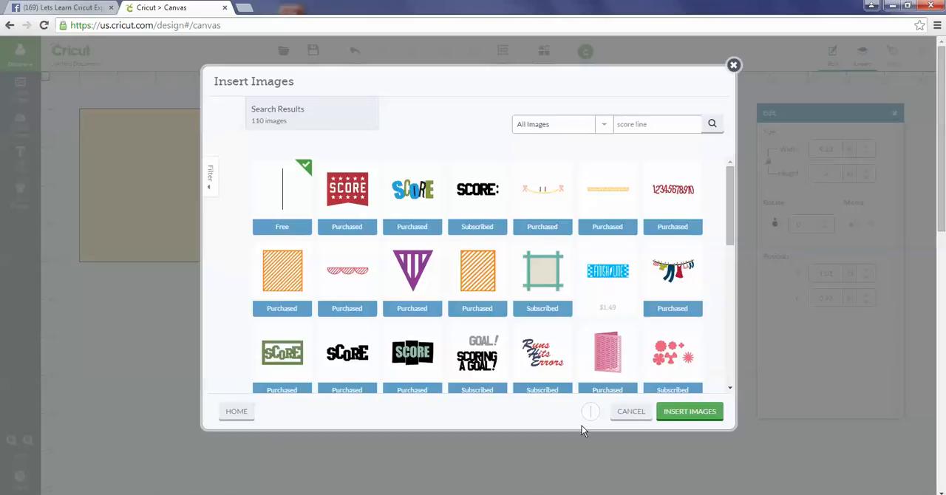
mouse_move(590, 428)
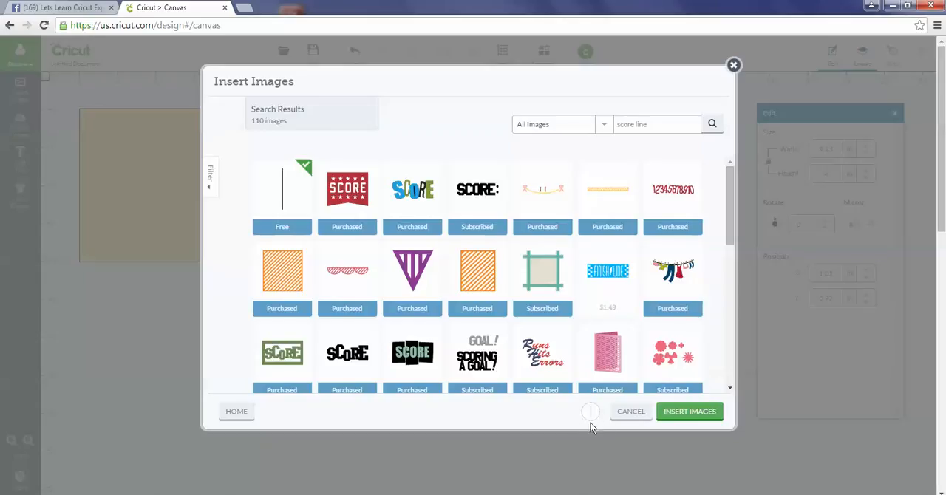
mouse_move(689, 412)
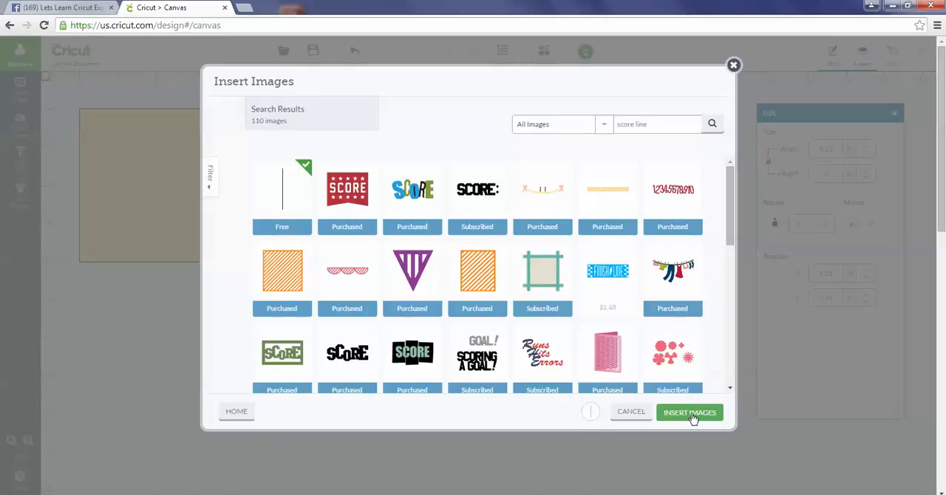
Step: Insert the vertical score line and drag it onto the yellow card, left of centre
click(689, 412)
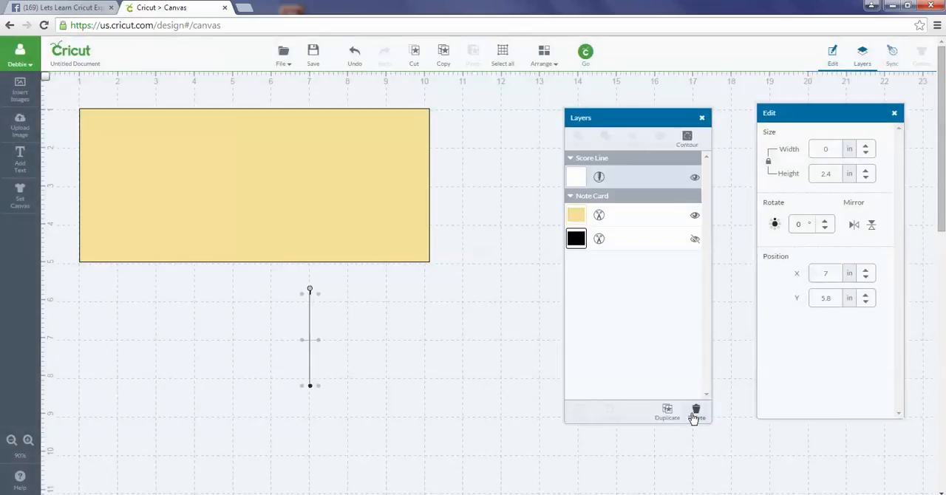
mouse_move(342, 289)
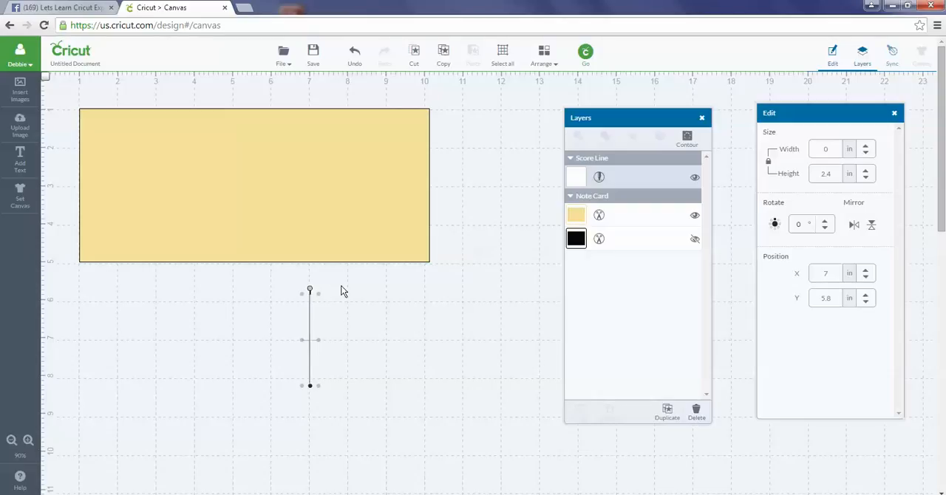
mouse_move(260, 388)
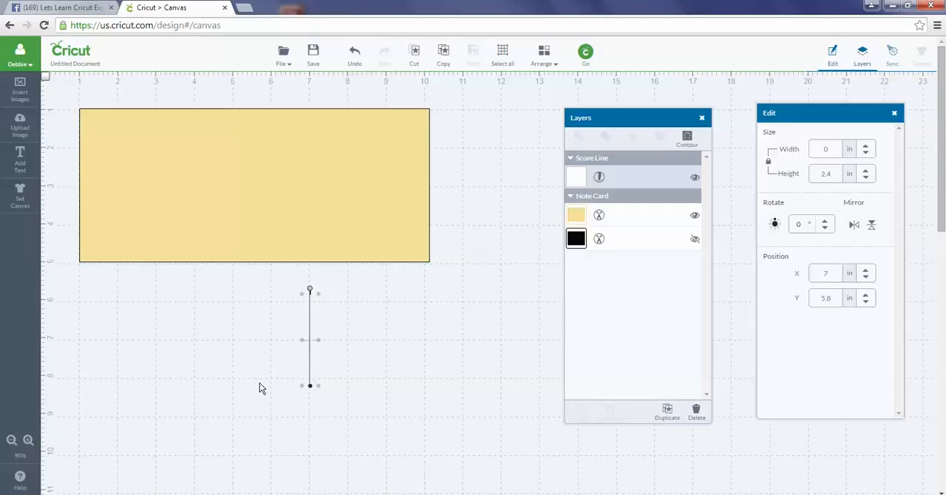
mouse_move(269, 404)
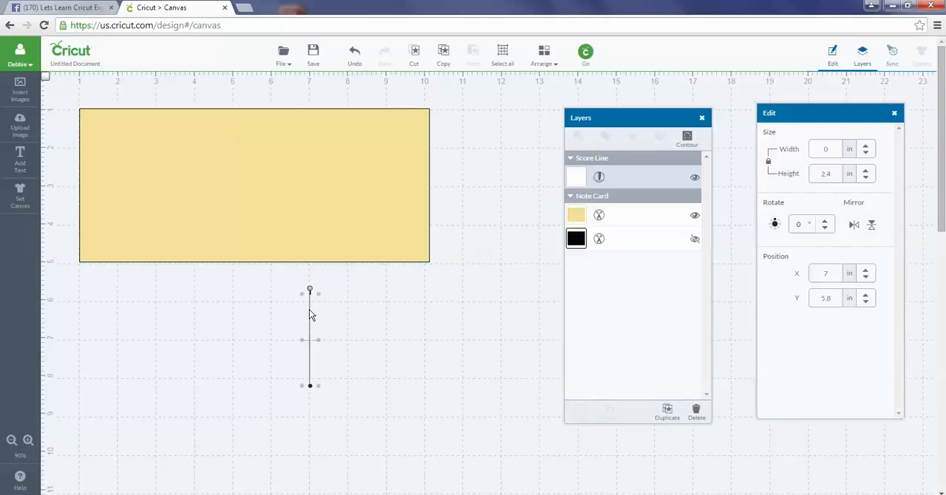
drag(309, 336, 220, 210)
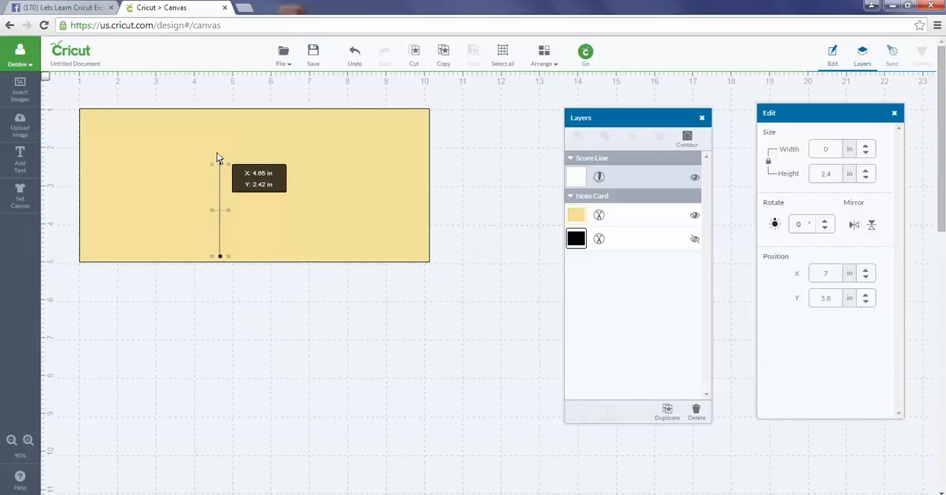
drag(219, 211, 231, 248)
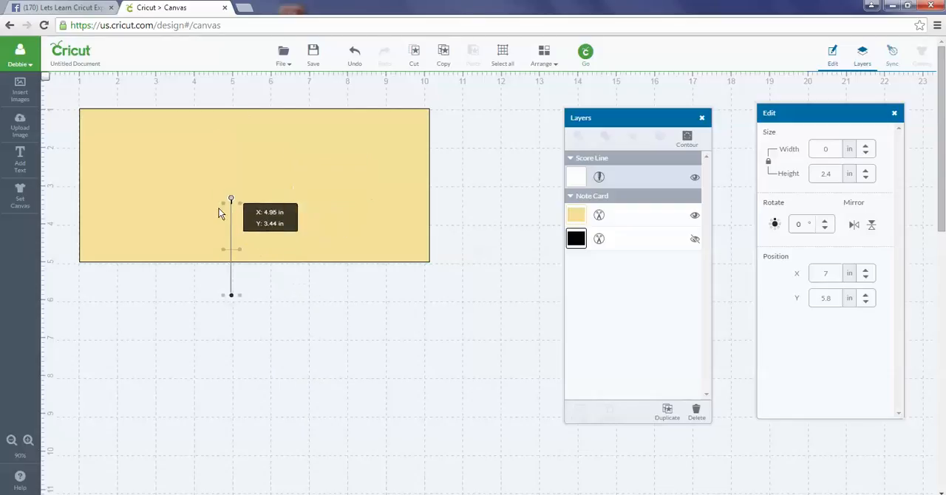
drag(231, 199, 246, 149)
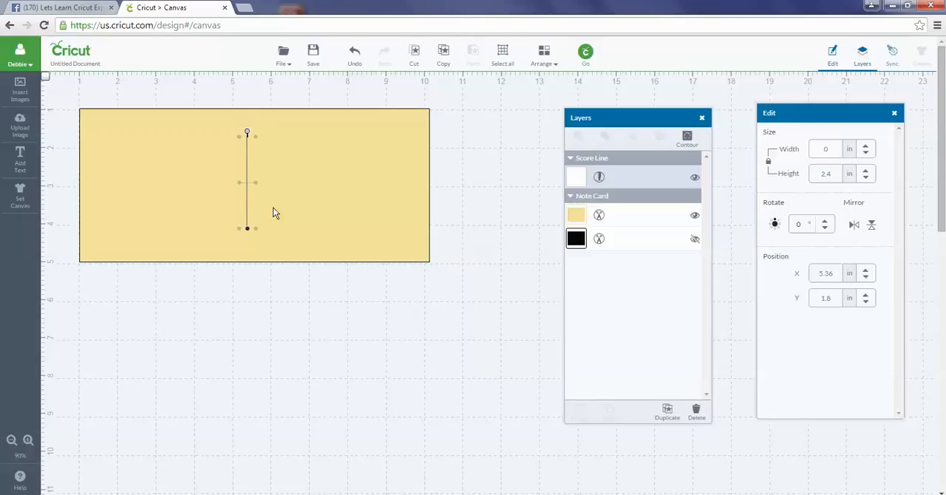
Step: Position the score line on the card at about X 5.5, Y 1.8
drag(247, 182, 252, 198)
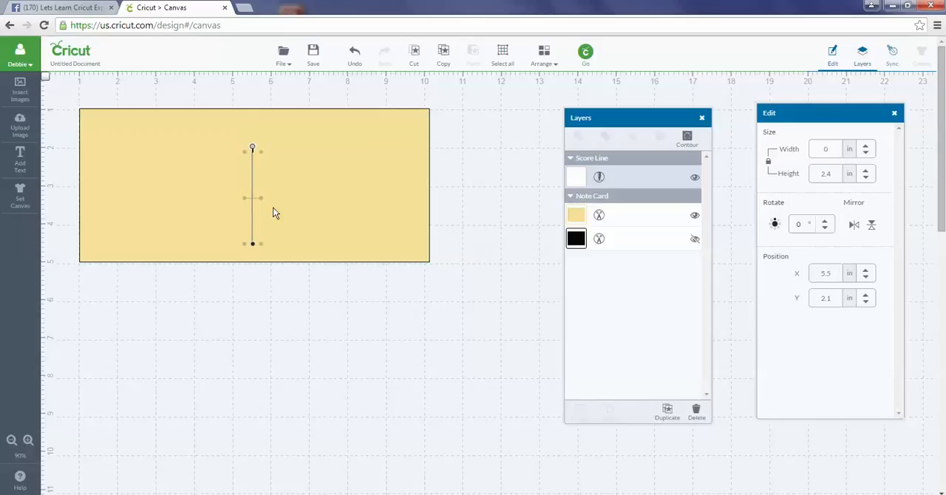
drag(252, 198, 264, 198)
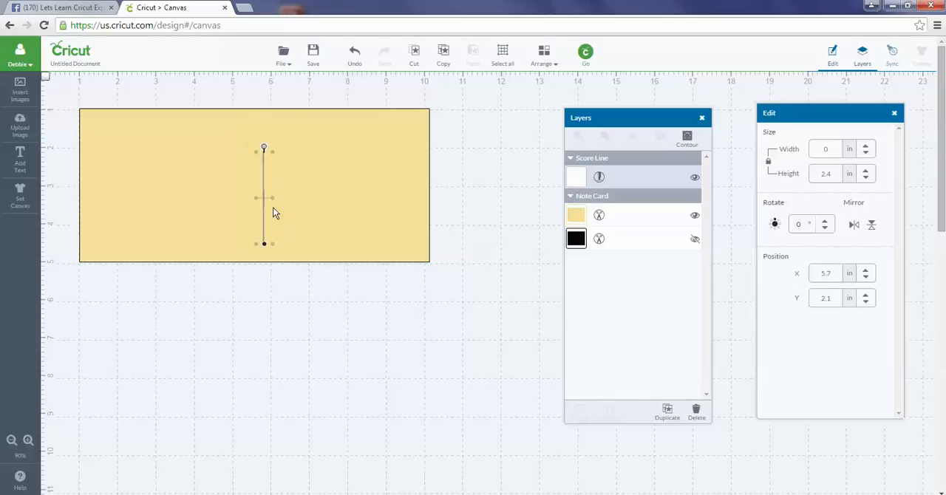
drag(264, 198, 237, 198)
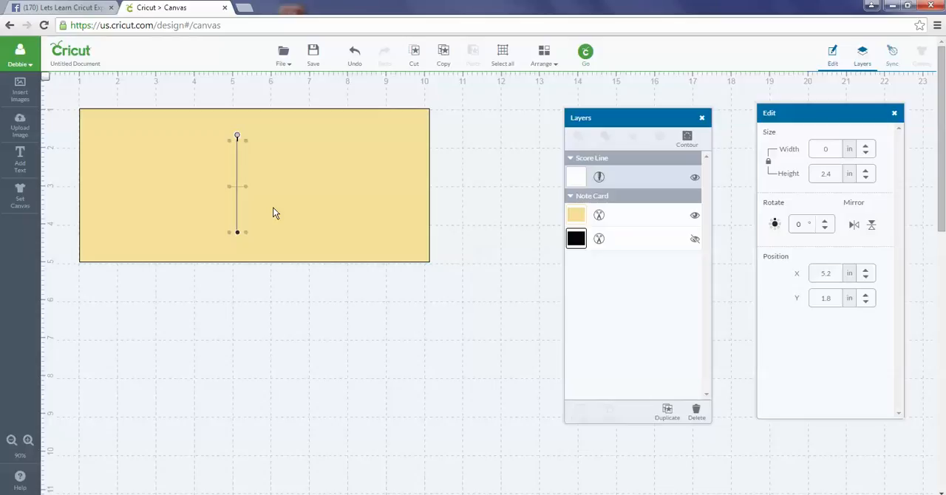
drag(237, 186, 252, 186)
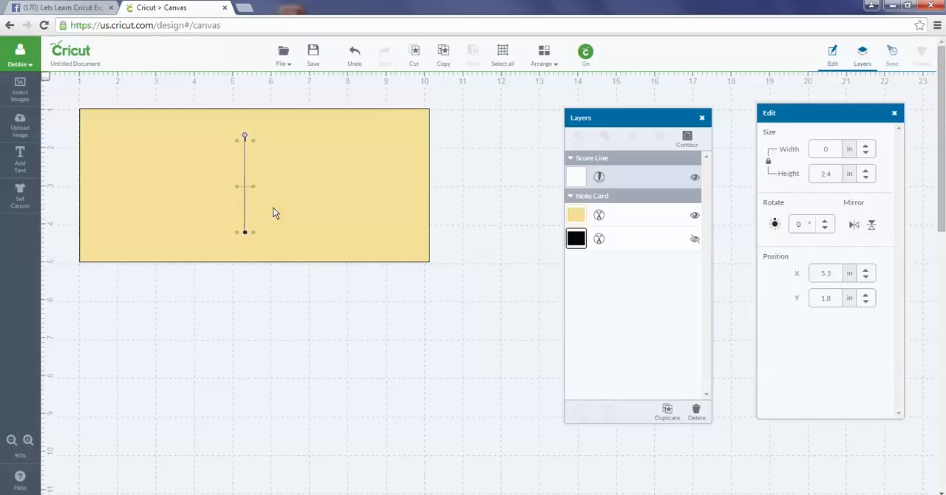
drag(244, 186, 252, 185)
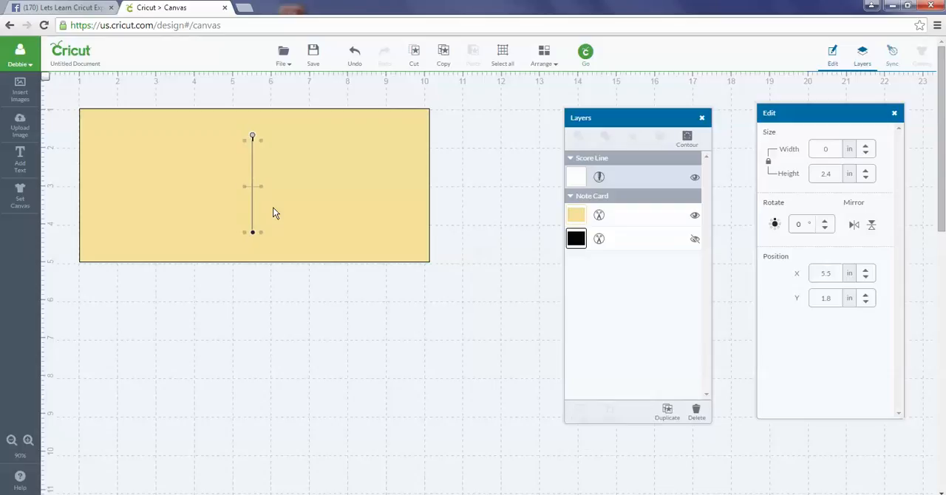
mouse_move(276, 185)
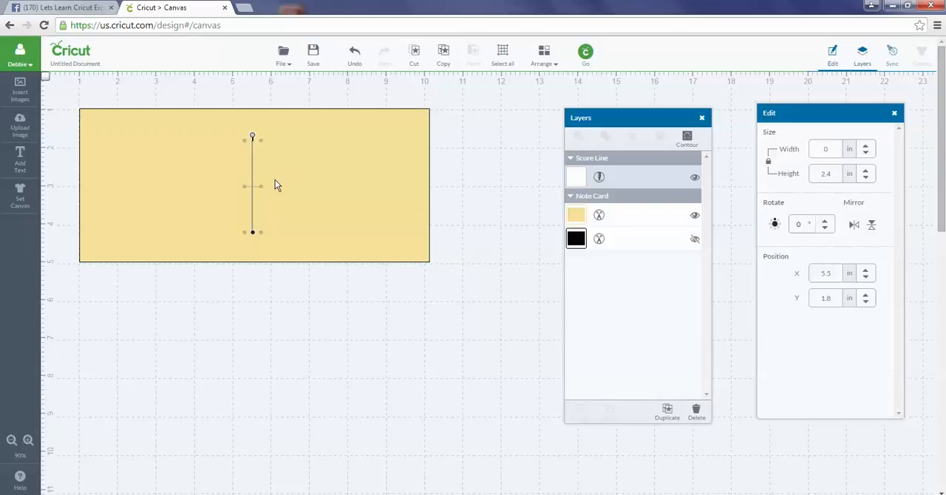
mouse_move(245, 194)
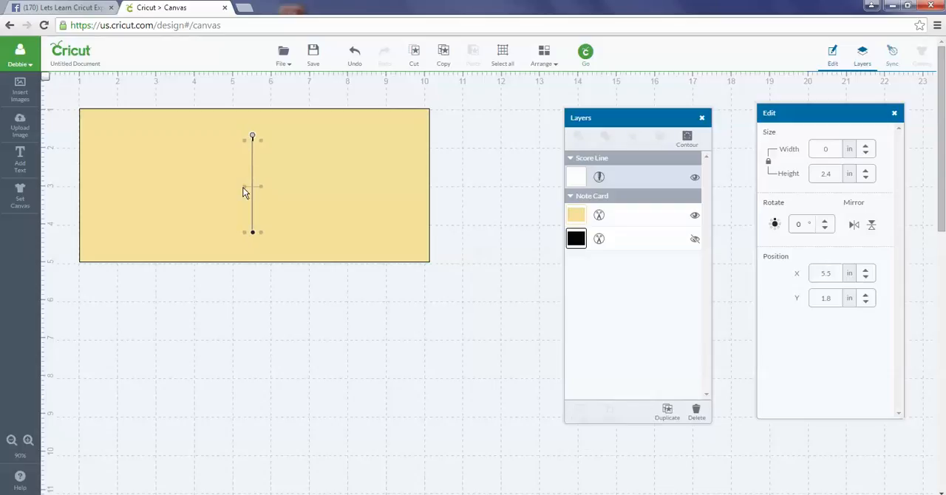
mouse_move(293, 203)
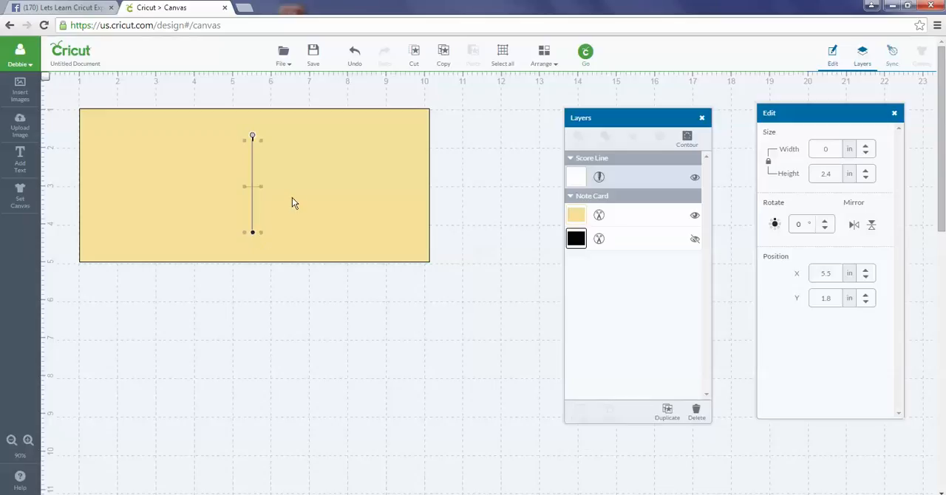
mouse_move(298, 188)
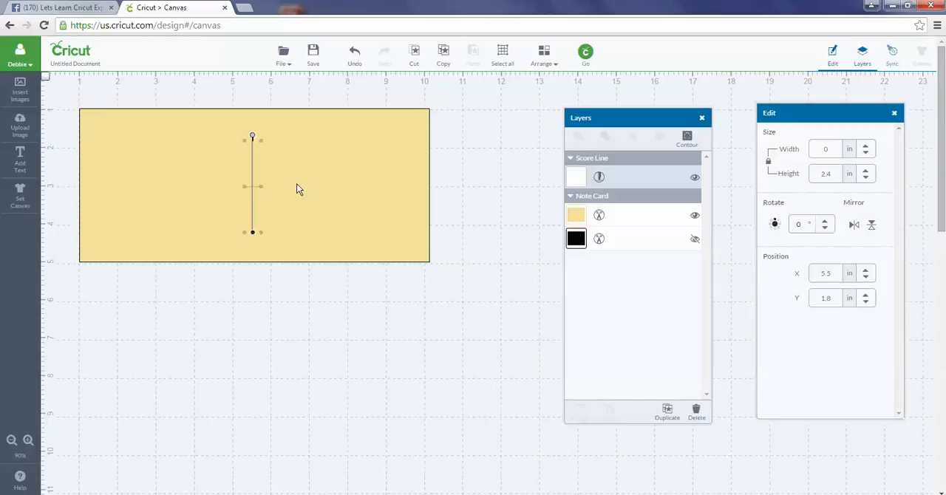
mouse_move(261, 164)
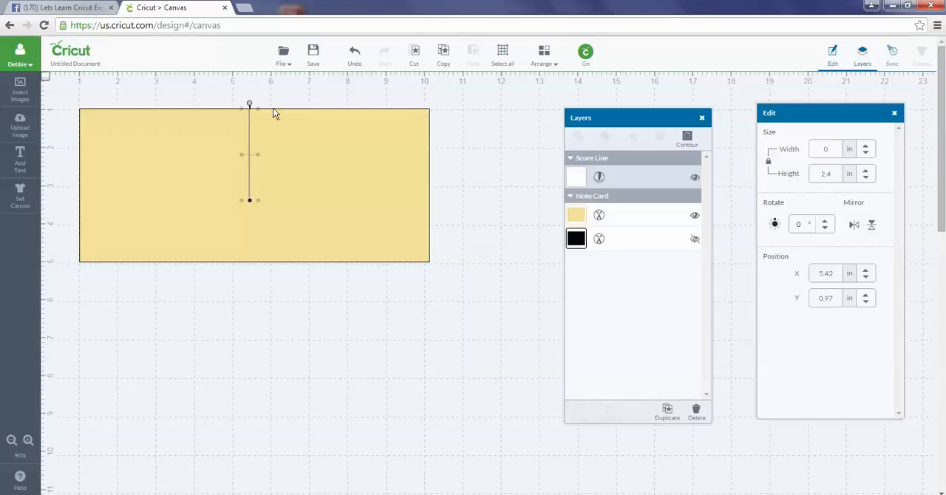
mouse_move(241, 114)
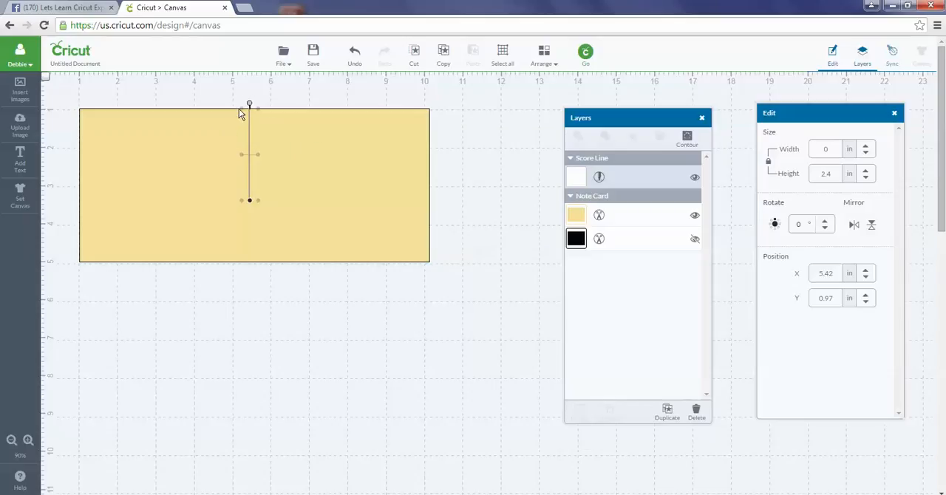
mouse_move(228, 122)
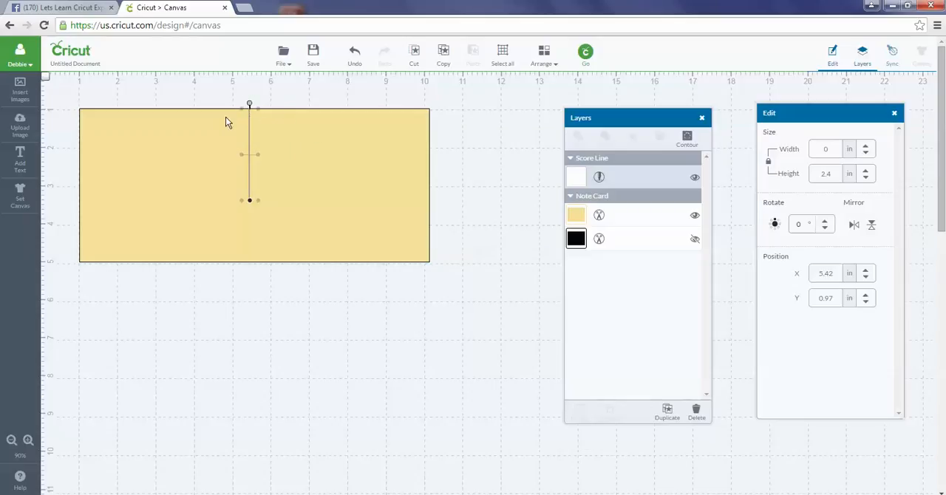
mouse_move(220, 118)
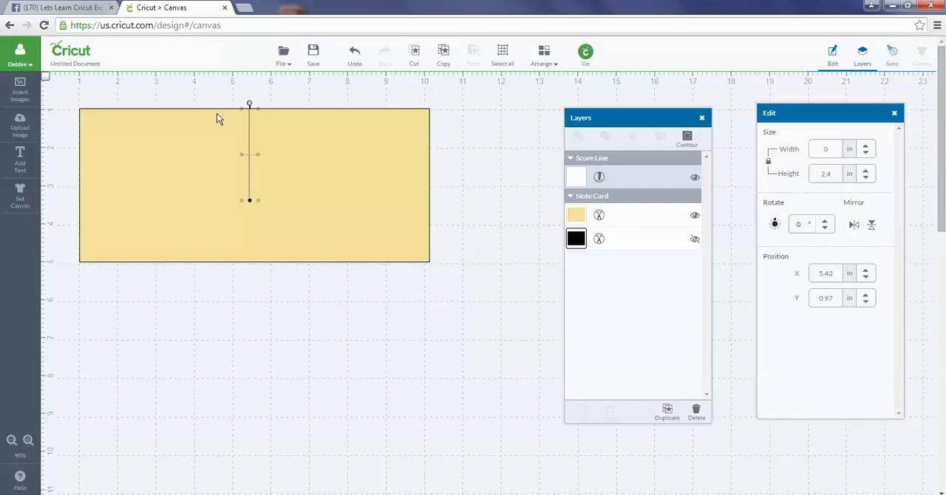
mouse_move(265, 150)
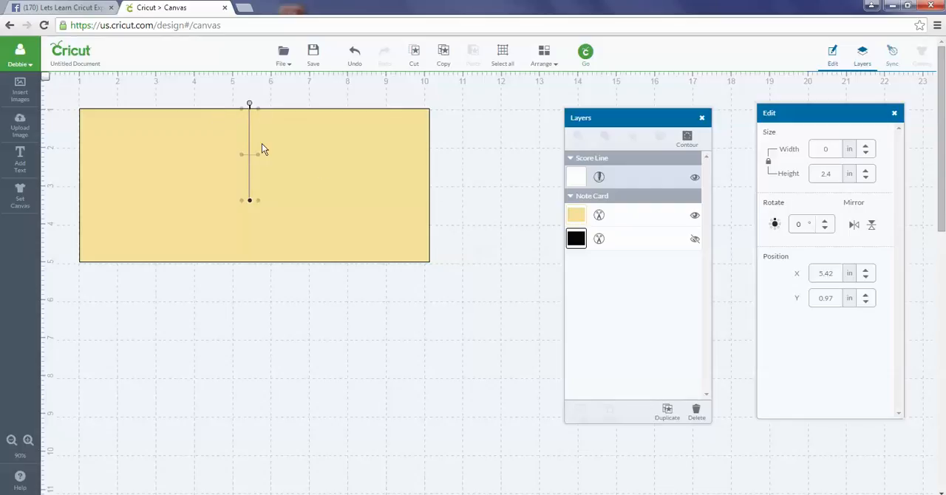
mouse_move(275, 211)
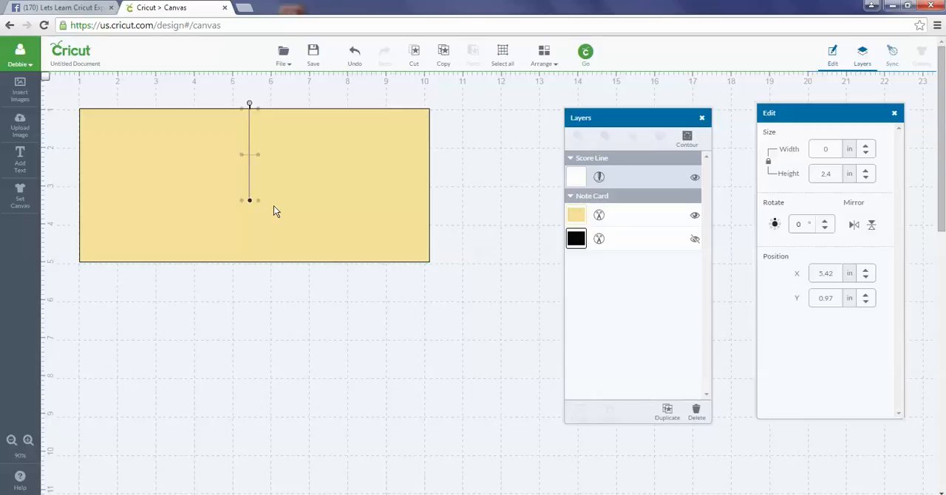
mouse_move(287, 201)
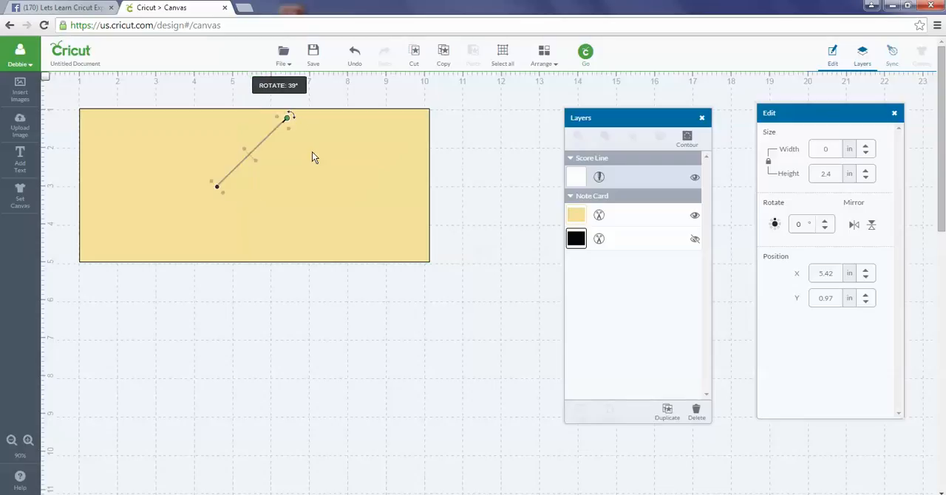
Step: Rotate the score line to about 90 degrees so it lies horizontal
drag(287, 117, 297, 161)
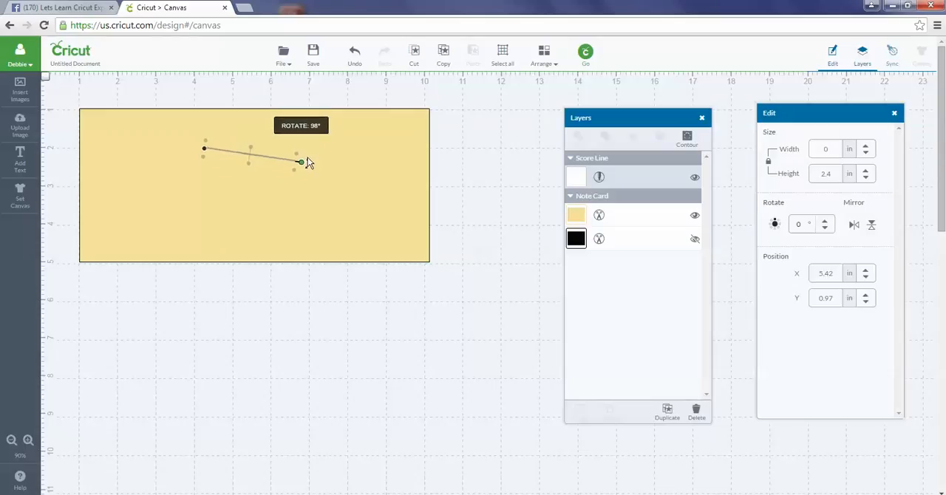
drag(299, 161, 303, 152)
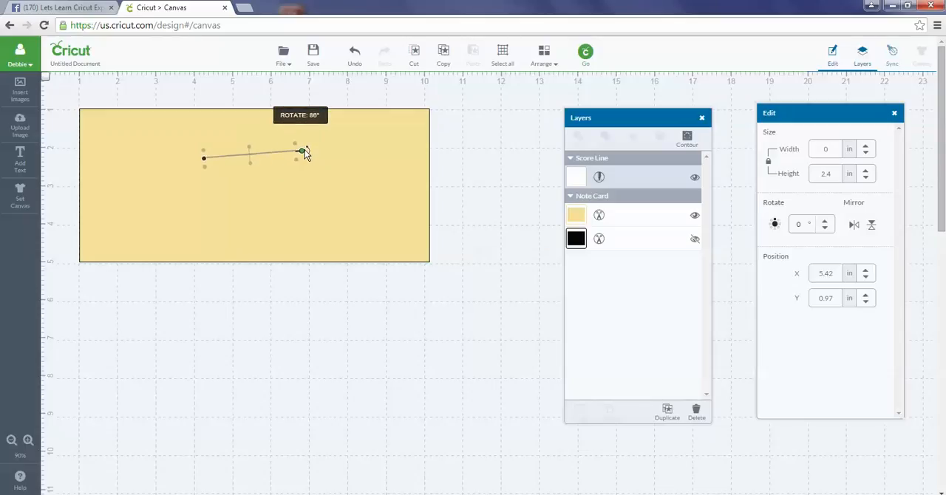
drag(303, 150, 303, 157)
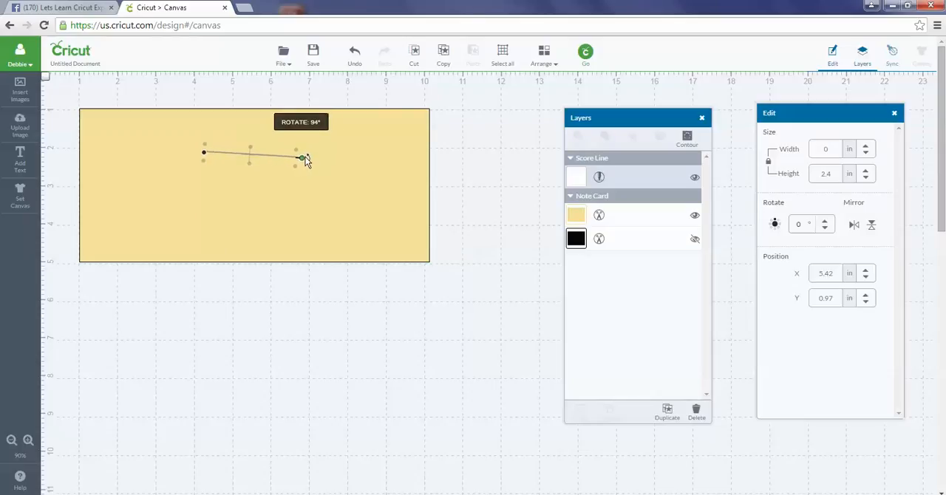
drag(303, 159, 303, 155)
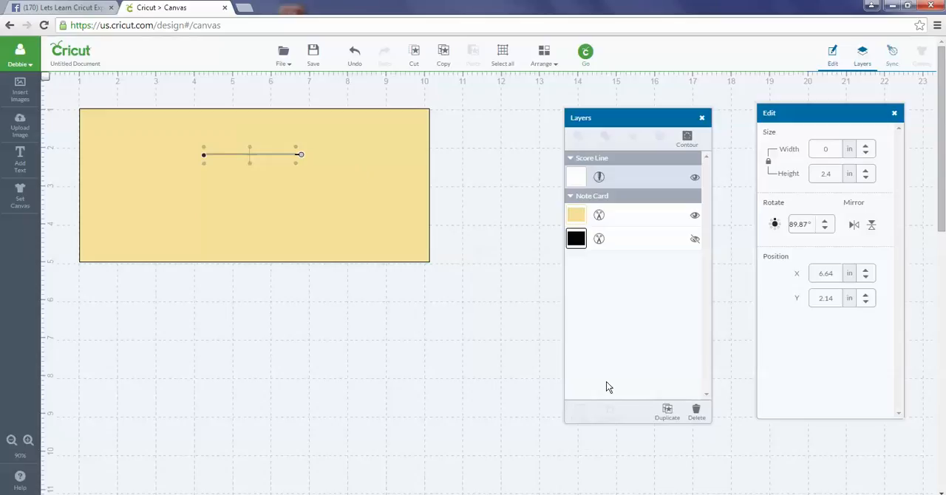
mouse_move(785, 364)
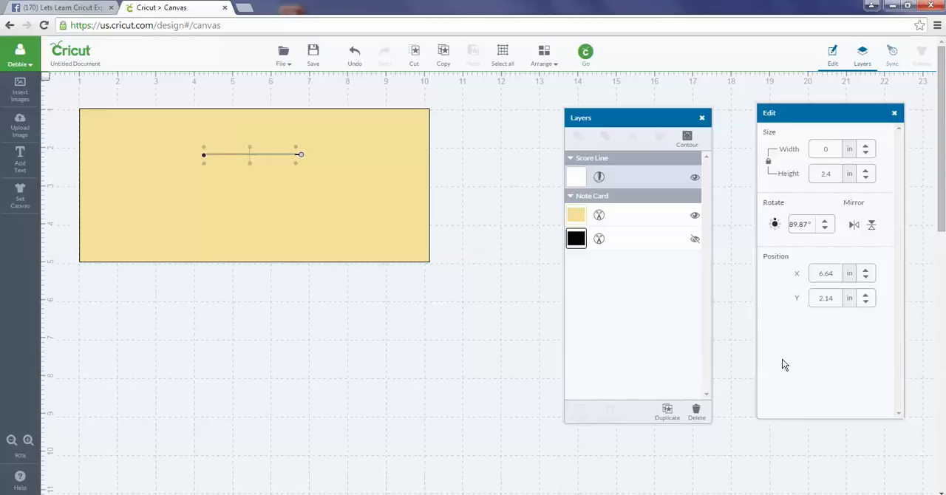
mouse_move(827, 224)
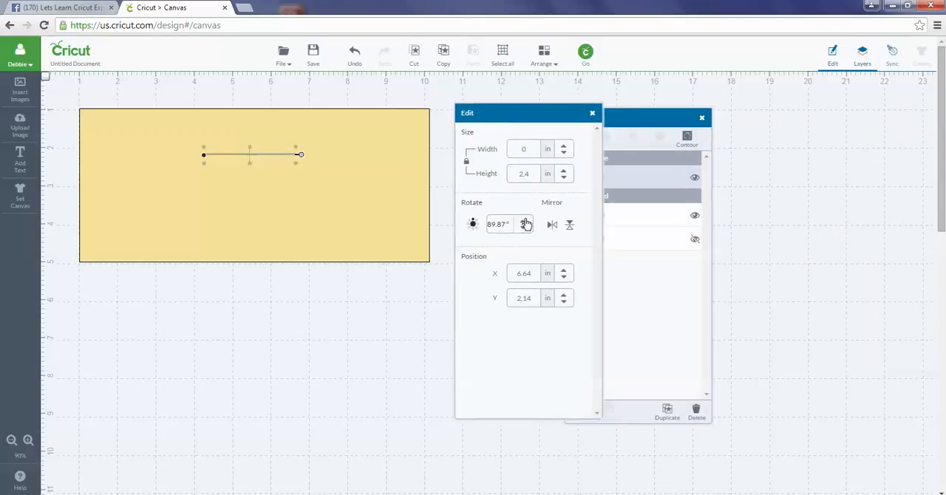
Step: Bring the score line's rotation back to about 0 degrees at X 5.43, Y 0.97
click(525, 225)
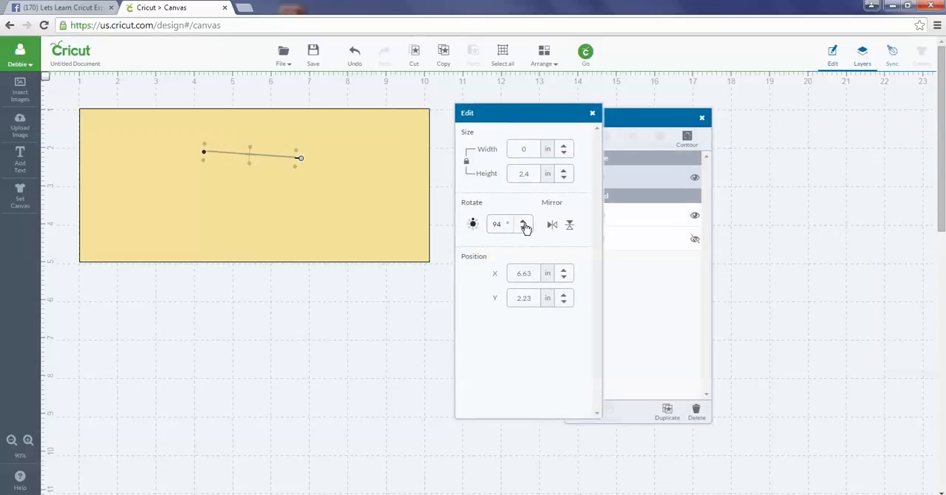
click(525, 221)
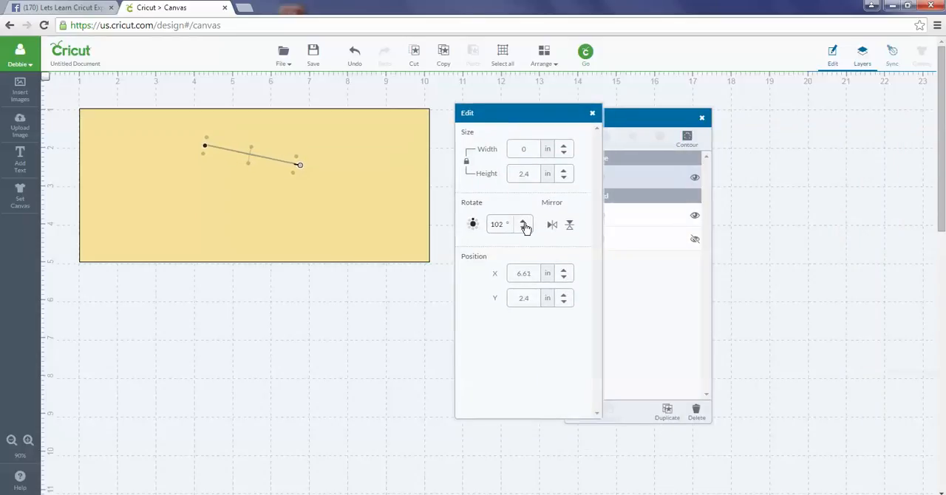
click(523, 228)
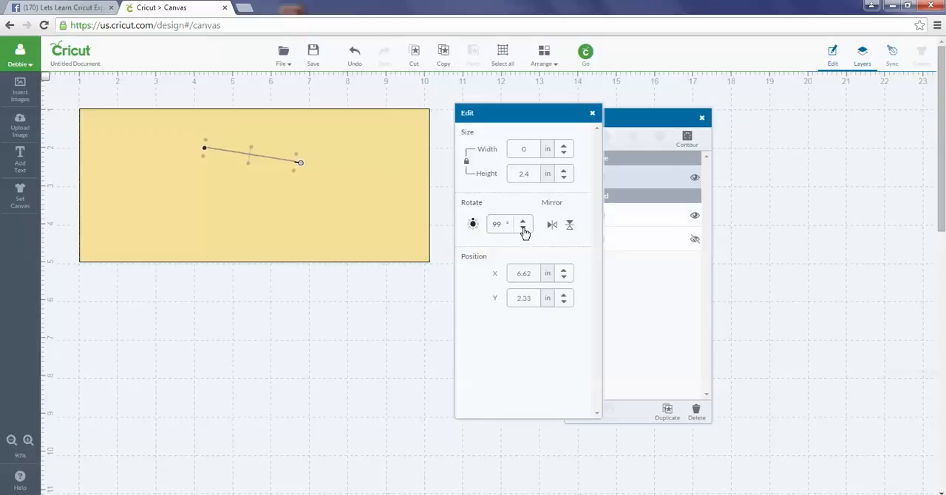
click(523, 228)
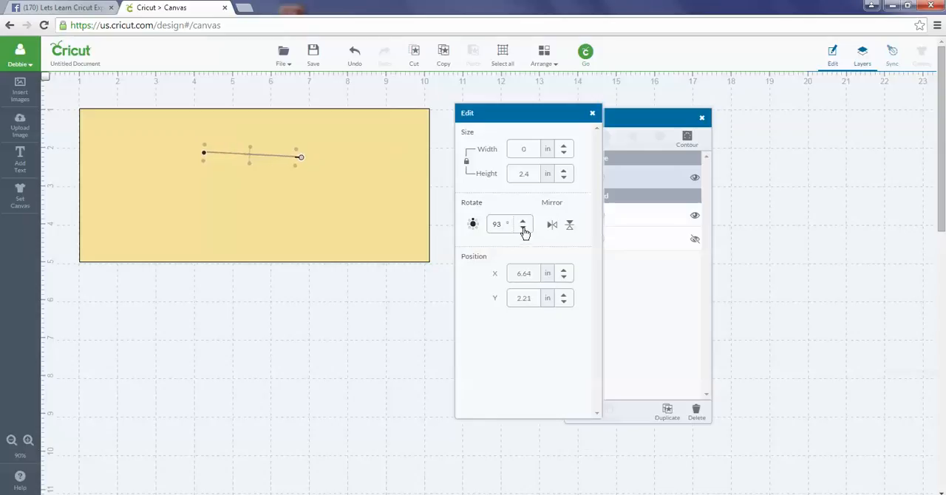
click(523, 227)
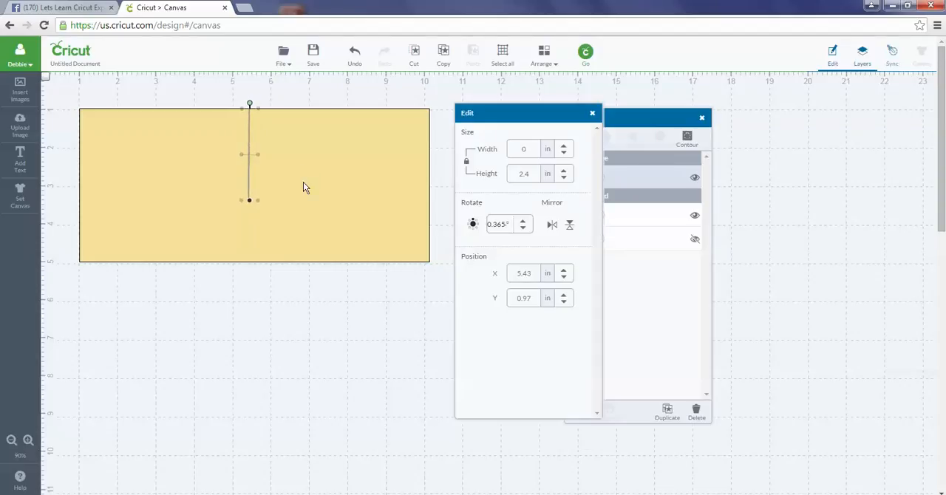
mouse_move(663, 108)
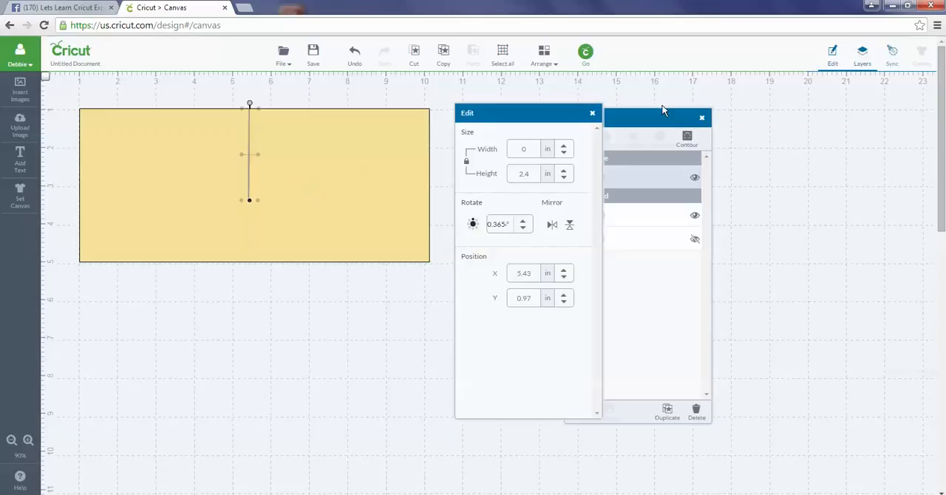
Step: Show the layers list and move the size and rotation panel aside
click(862, 55)
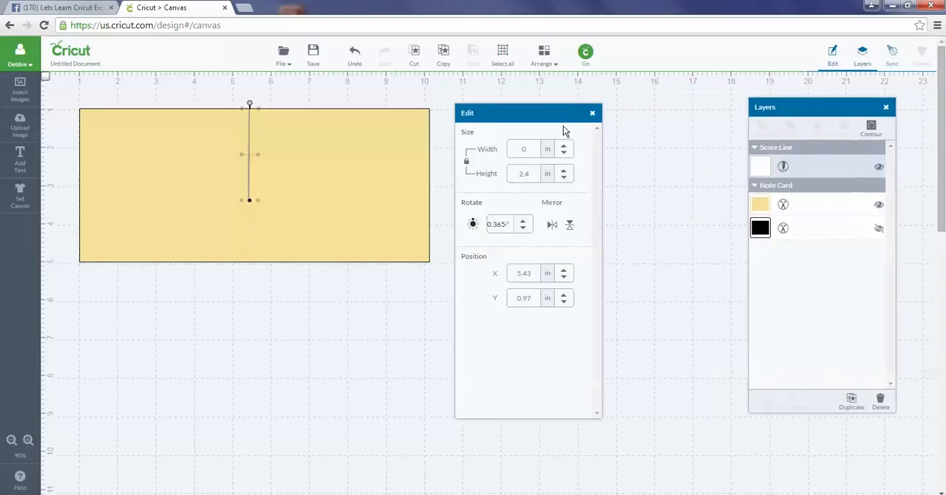
drag(528, 112, 577, 110)
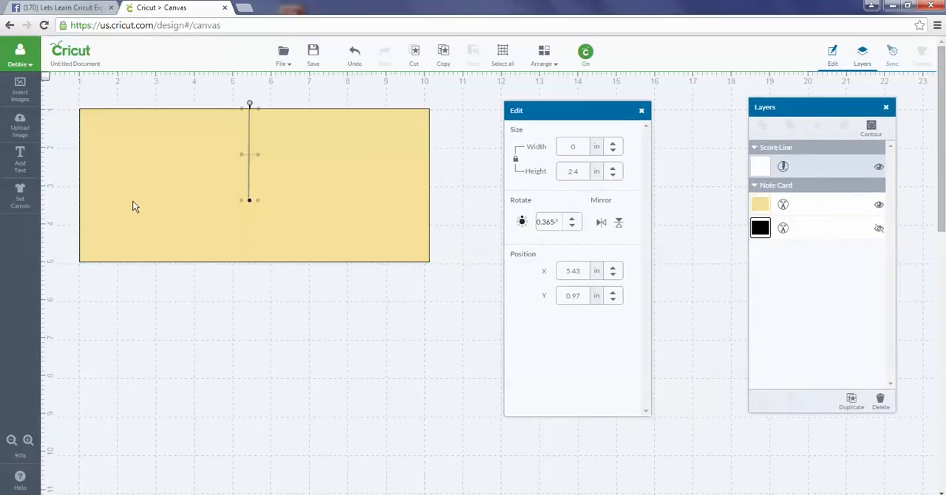
mouse_move(257, 271)
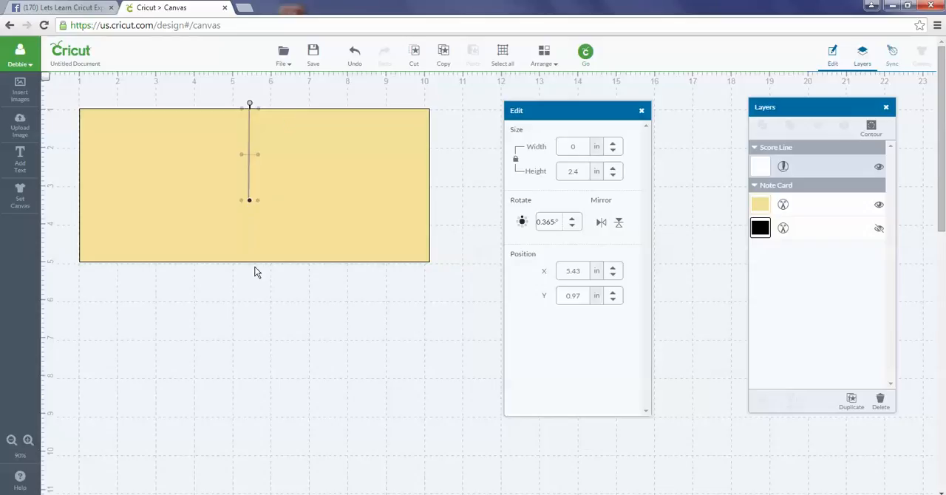
mouse_move(363, 136)
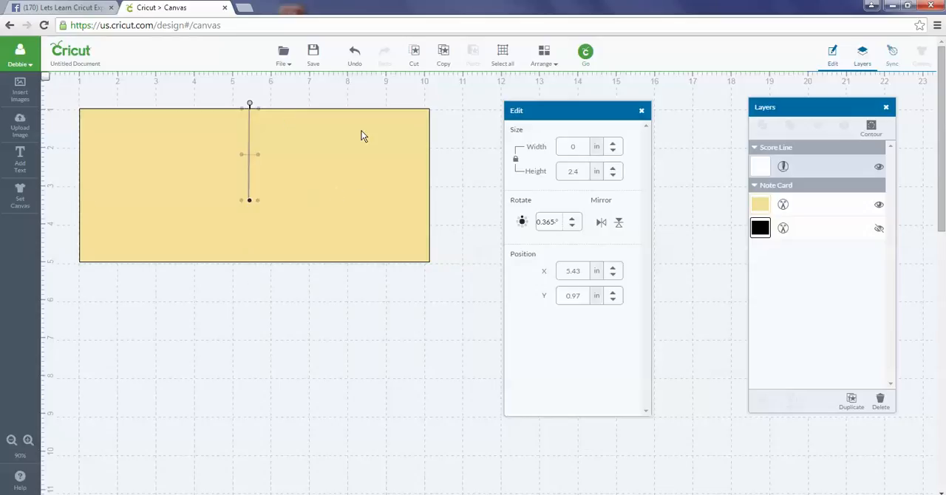
mouse_move(354, 113)
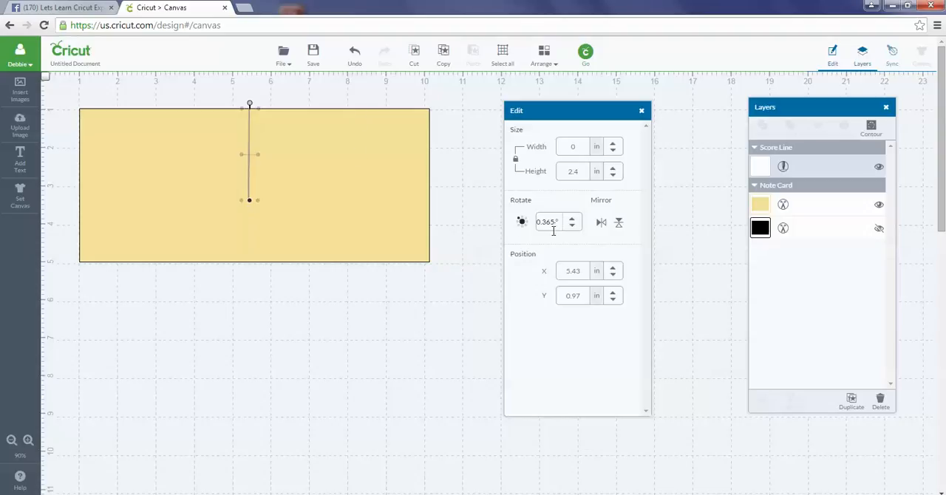
mouse_move(403, 233)
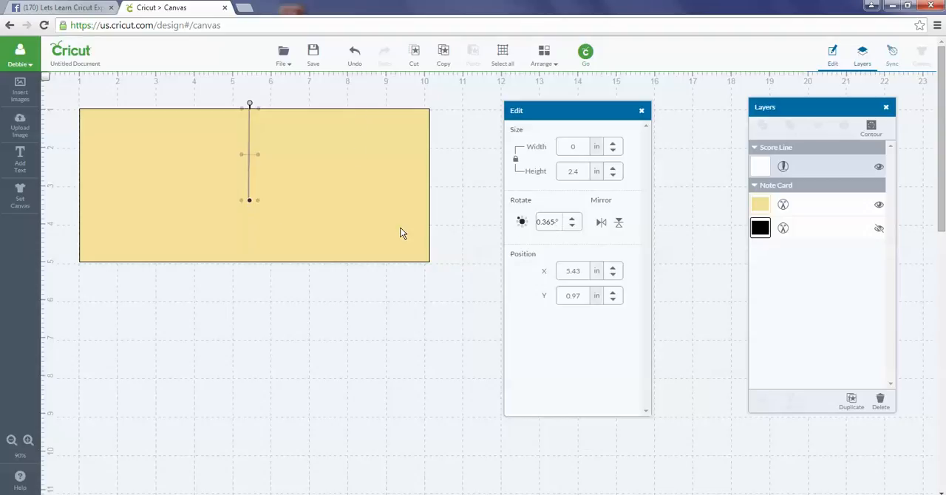
mouse_move(259, 214)
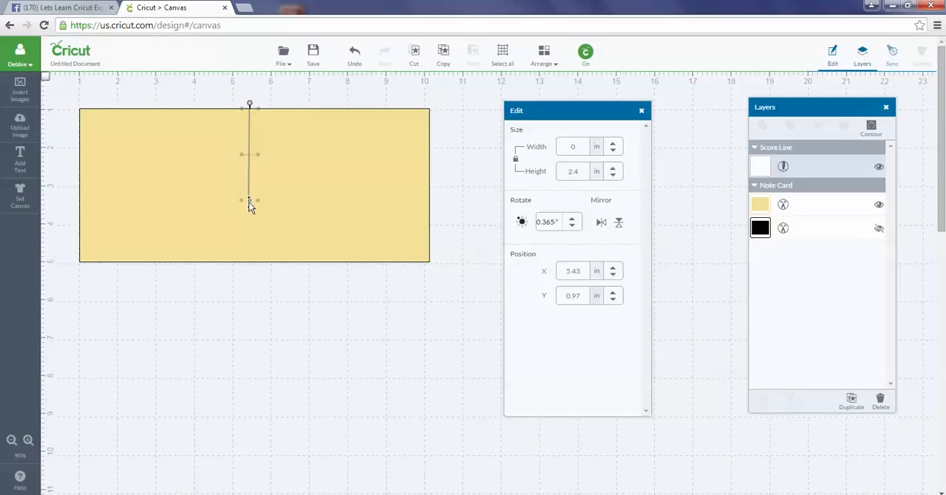
mouse_move(249, 201)
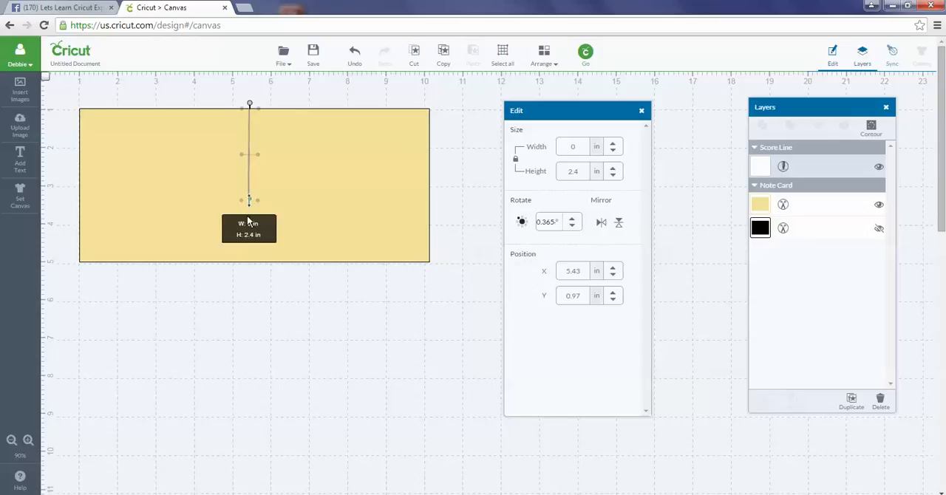
Step: Drag the score line's bottom handle down until it is 3.99 inches tall
drag(249, 200, 248, 263)
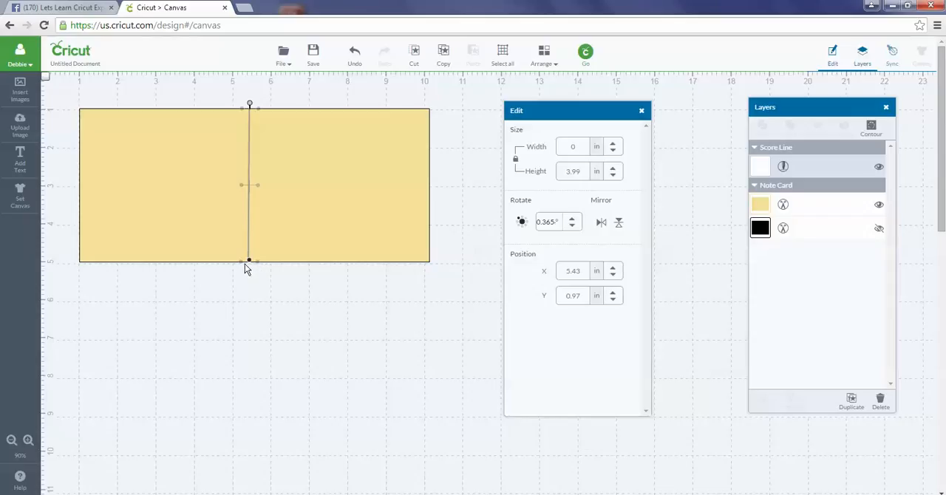
mouse_move(236, 268)
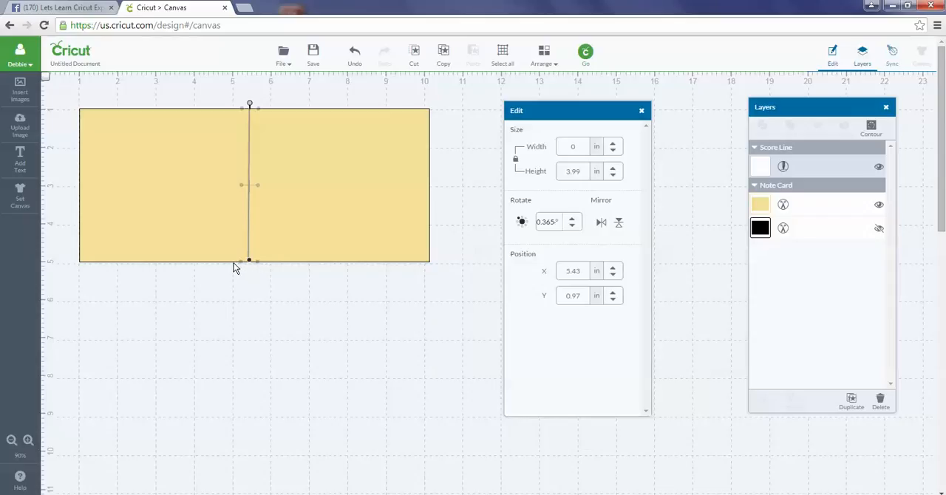
mouse_move(277, 316)
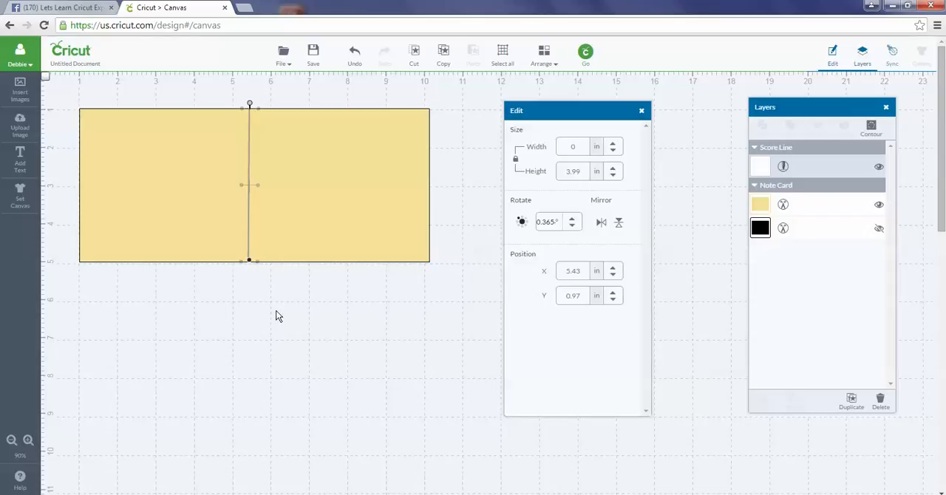
mouse_move(816, 115)
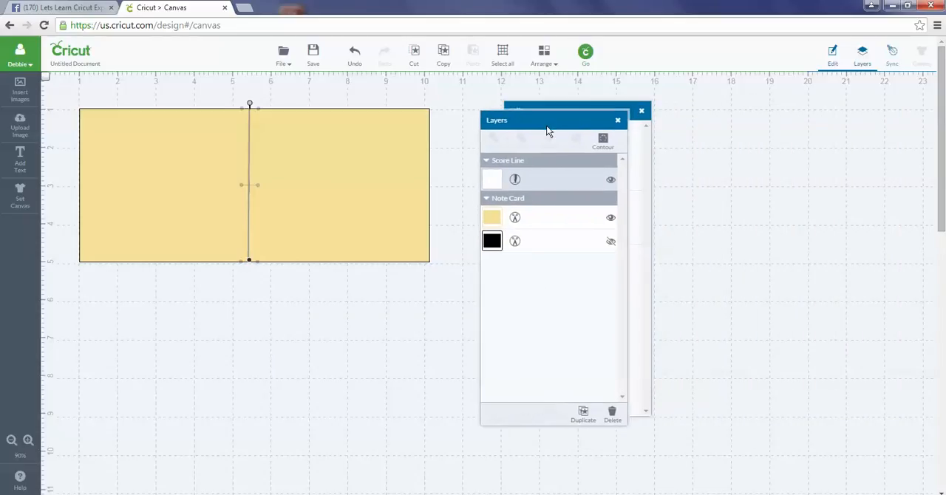
Step: Place the Layers panel beside the Edit panel so neither is covered
click(832, 53)
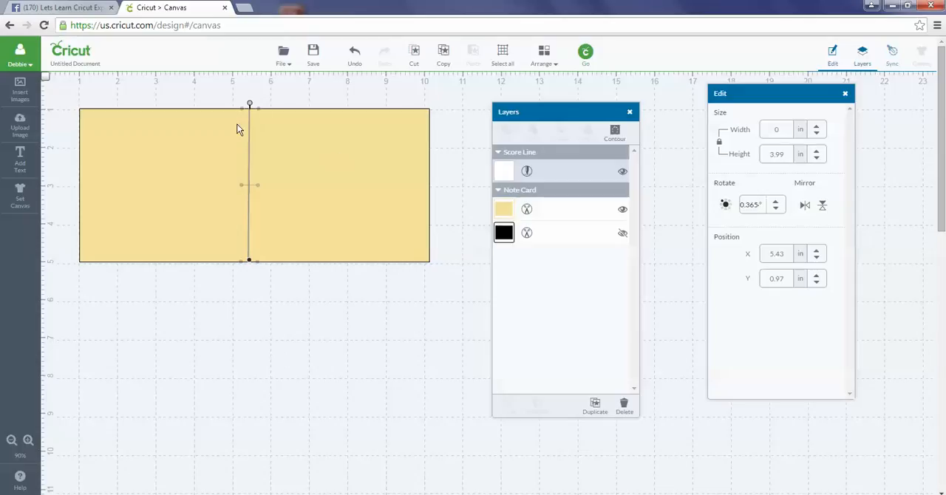
mouse_move(286, 214)
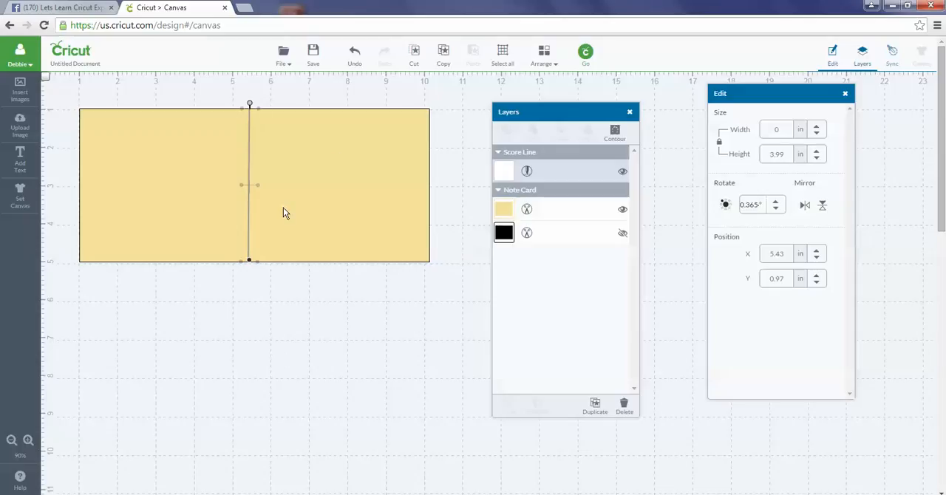
mouse_move(521, 97)
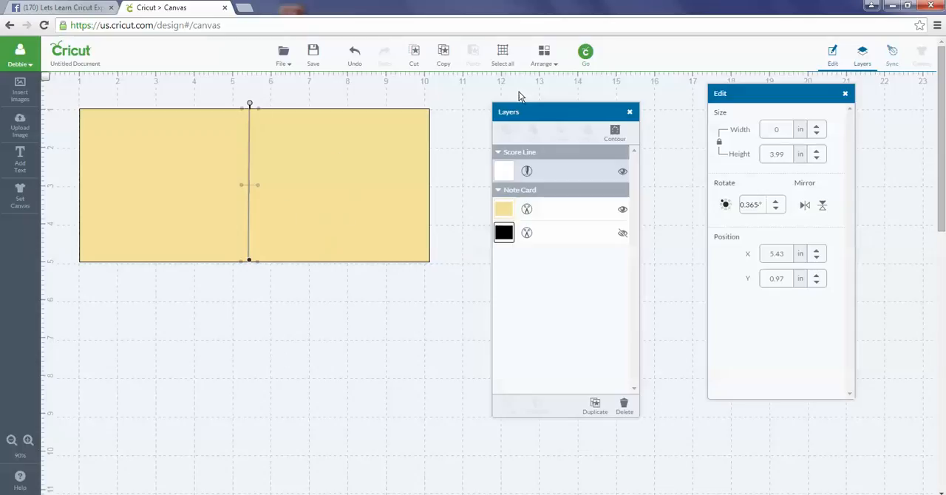
Step: Use Select All to select the card and score line together
click(502, 55)
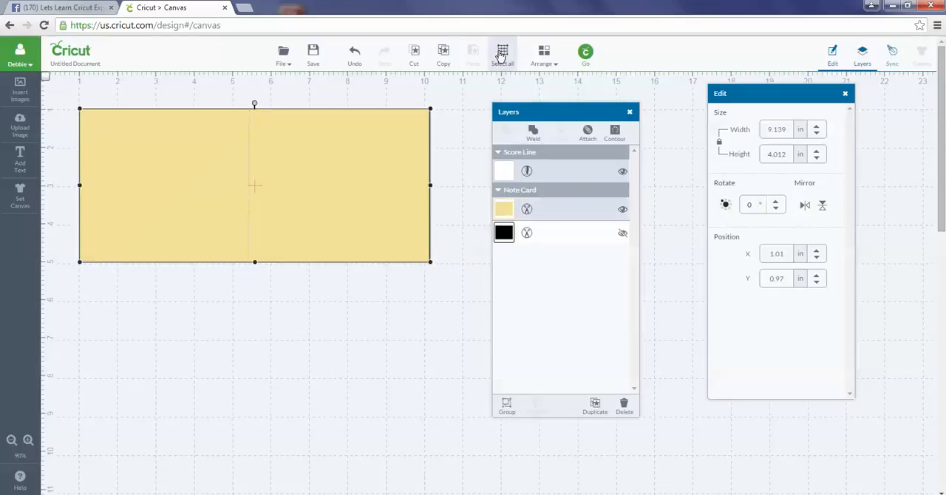
mouse_move(420, 145)
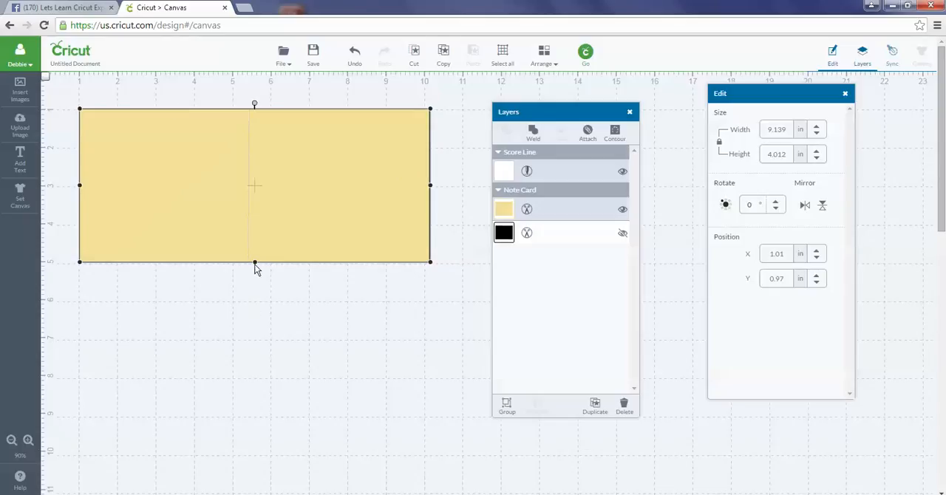
mouse_move(266, 210)
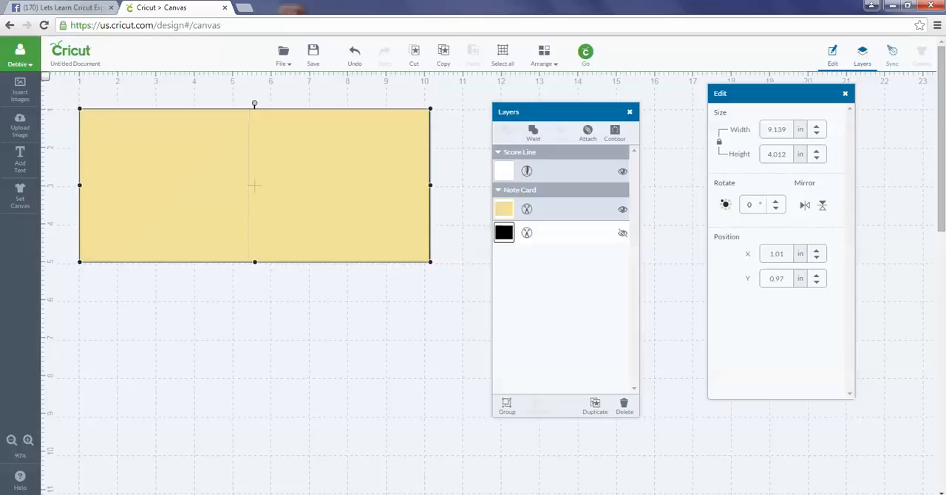
mouse_move(555, 257)
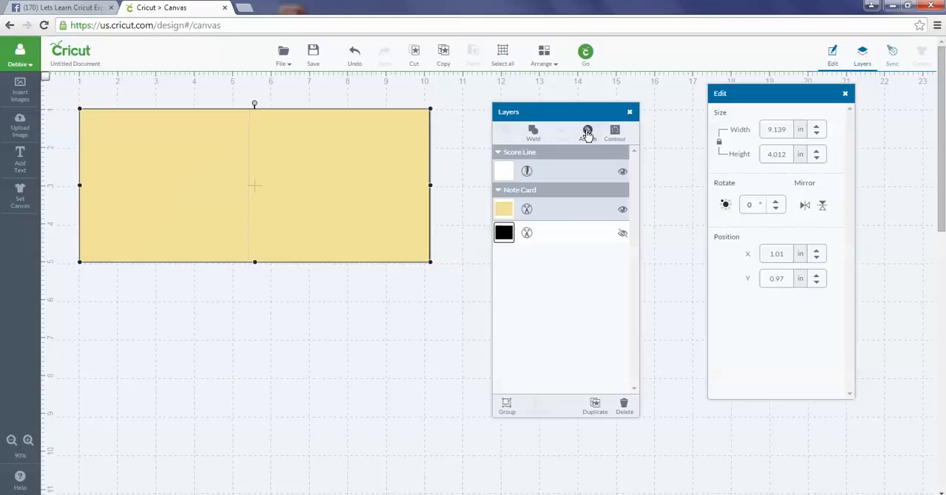
Step: Attach the score line to the yellow card and drag them together as one piece
click(587, 133)
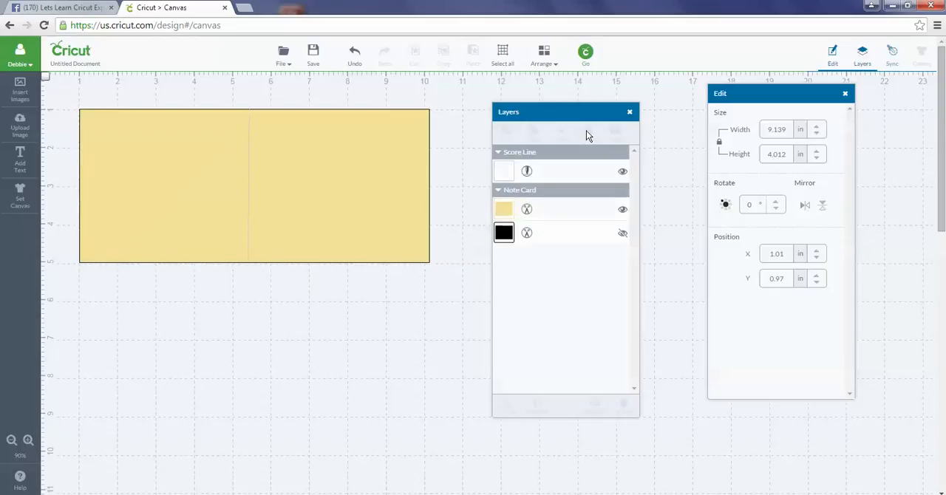
mouse_move(362, 197)
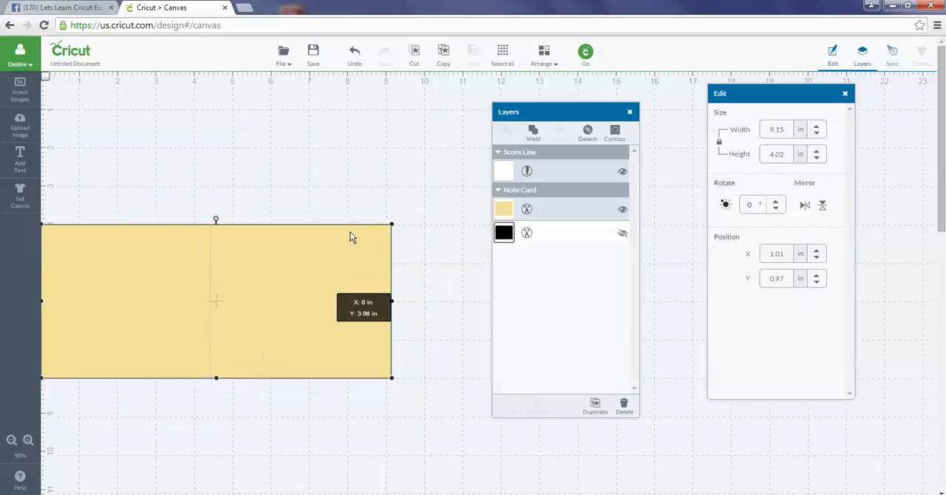
drag(216, 302, 260, 191)
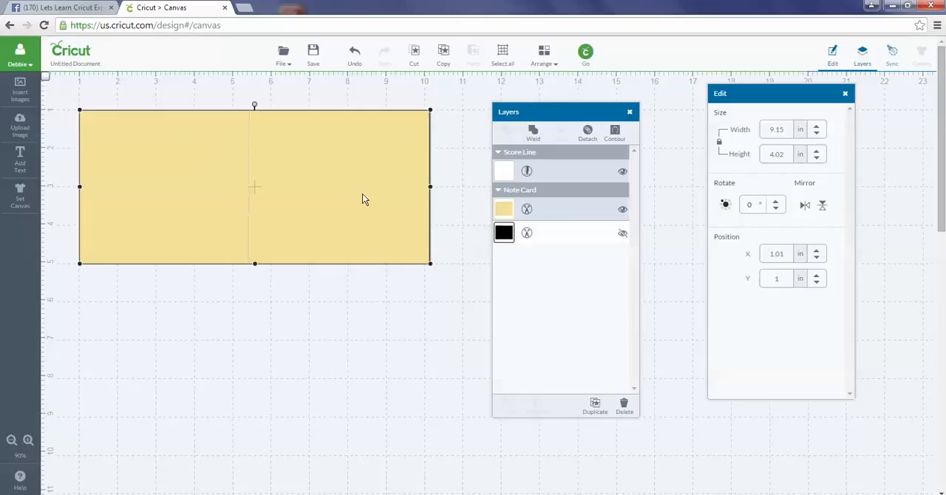
mouse_move(372, 294)
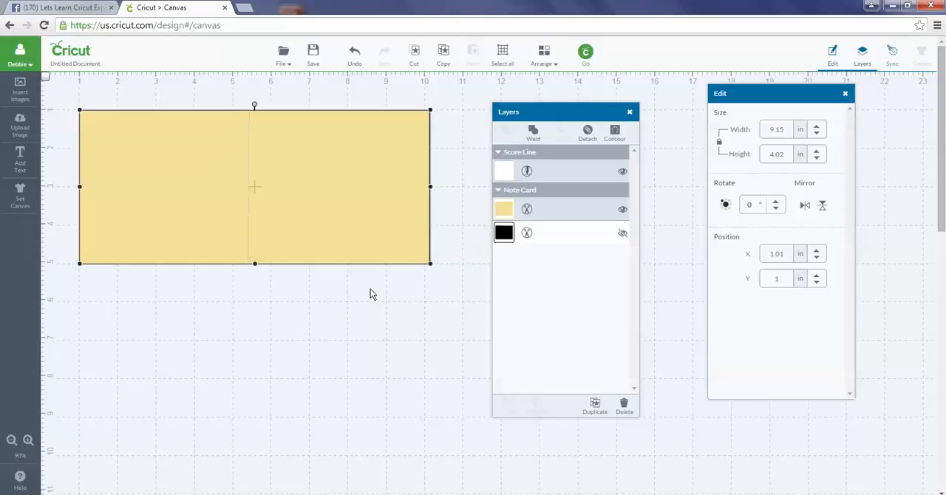
mouse_move(274, 146)
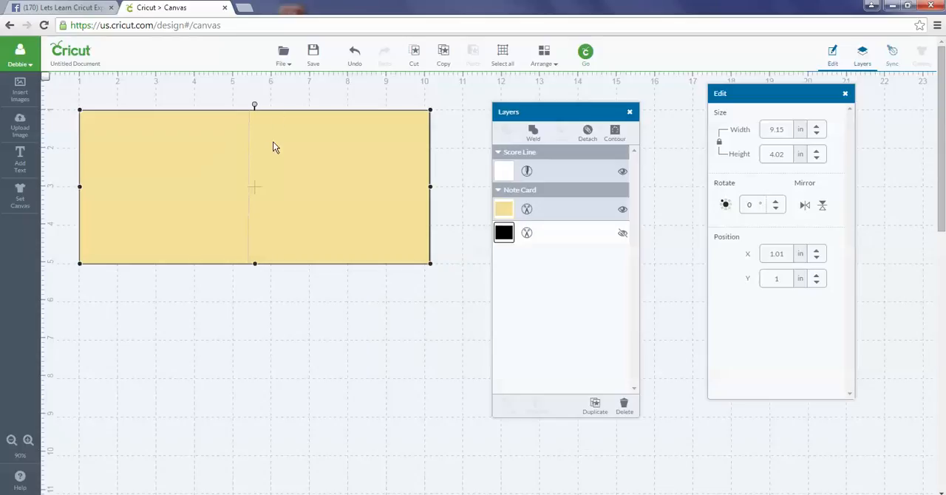
mouse_move(251, 150)
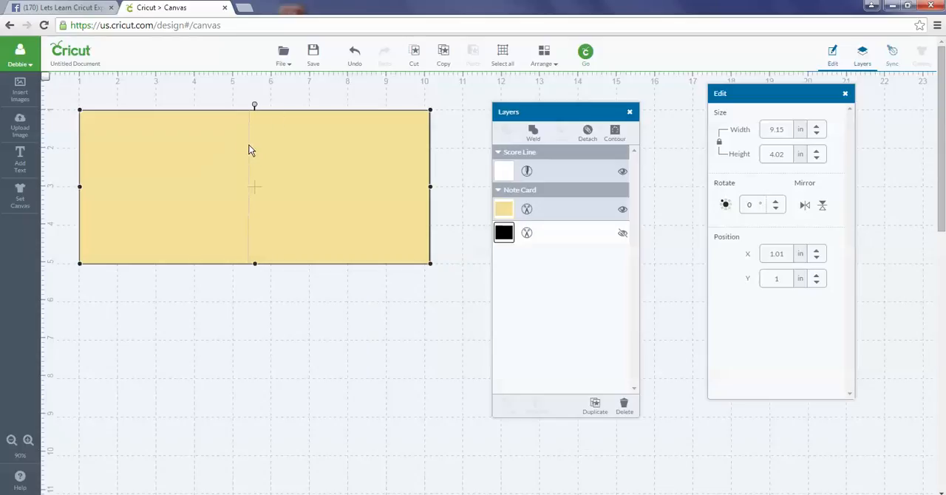
mouse_move(532, 154)
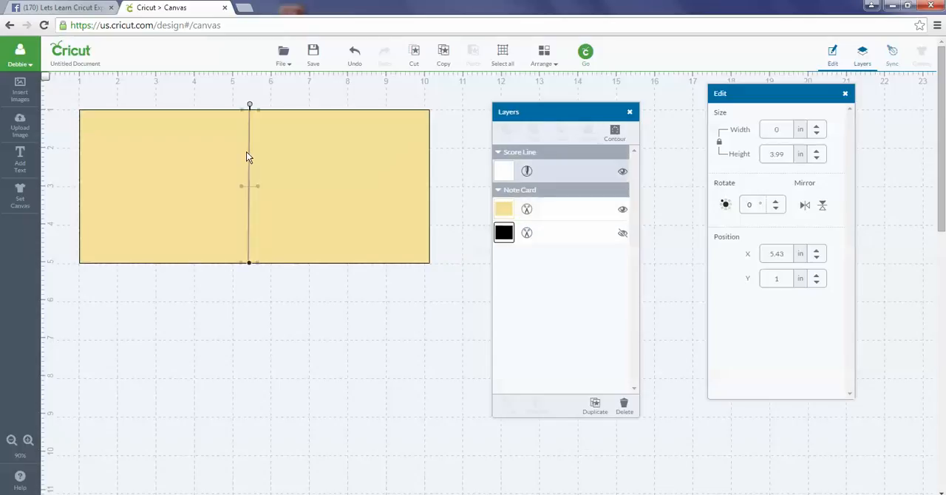
Step: Drag the score line out on its own, then shift it left to about 5.51 in
drag(249, 186, 334, 194)
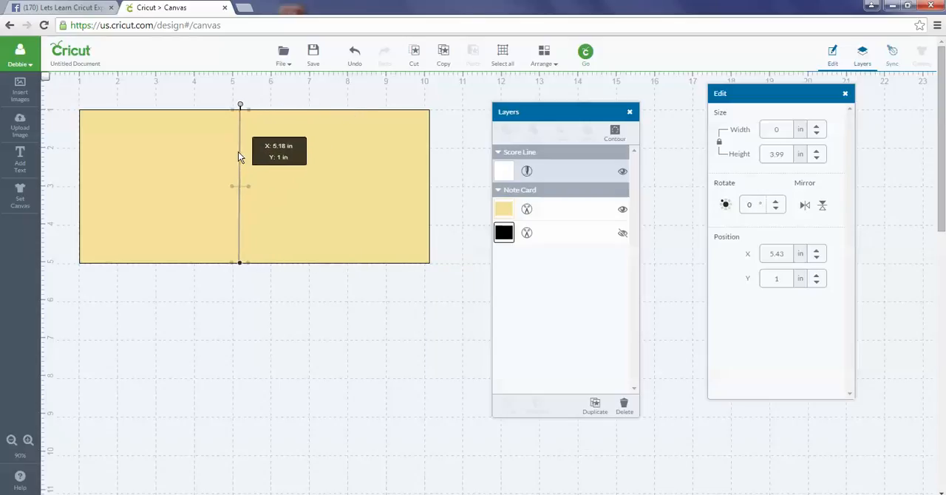
drag(240, 185, 251, 185)
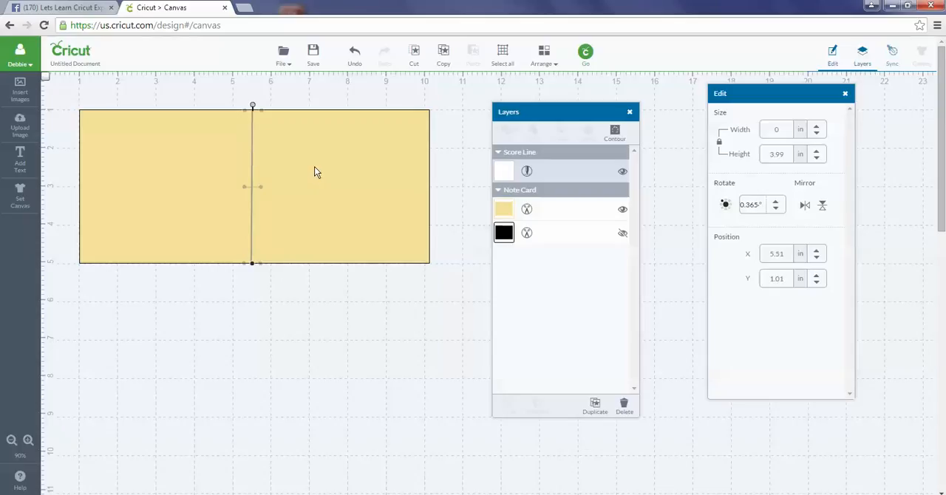
mouse_move(472, 99)
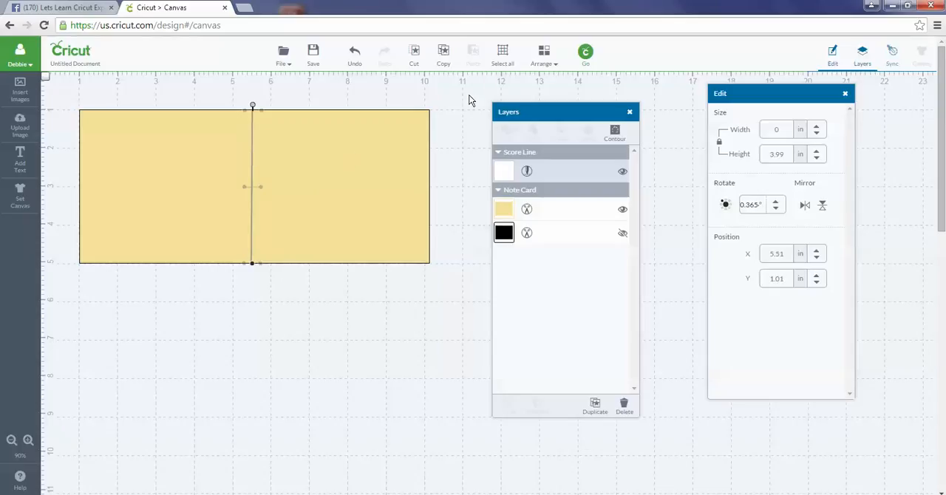
Step: Reattach card and score line, then nudge the line to the card's centre at X 5.52 in
click(501, 53)
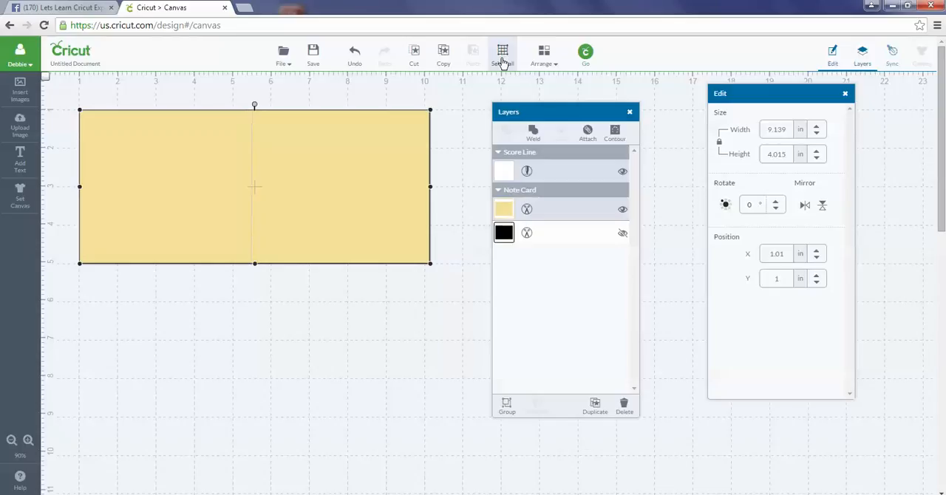
click(588, 133)
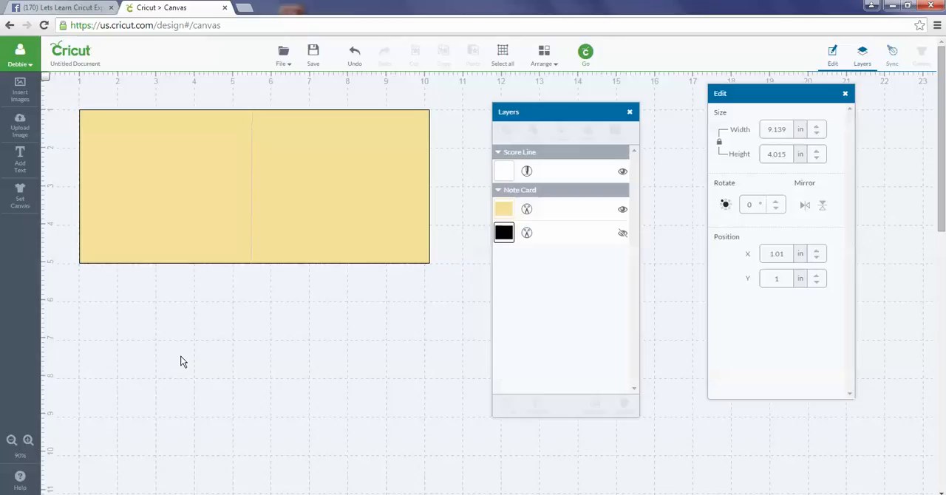
mouse_move(266, 331)
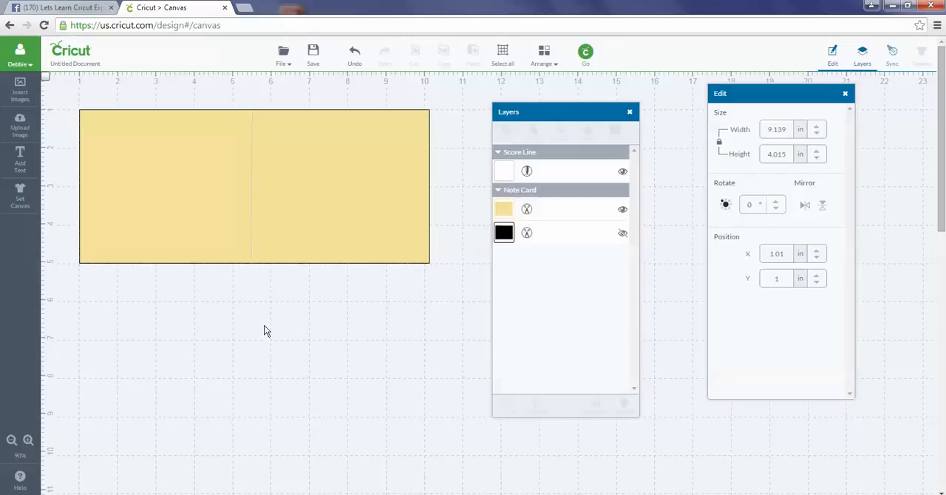
click(251, 228)
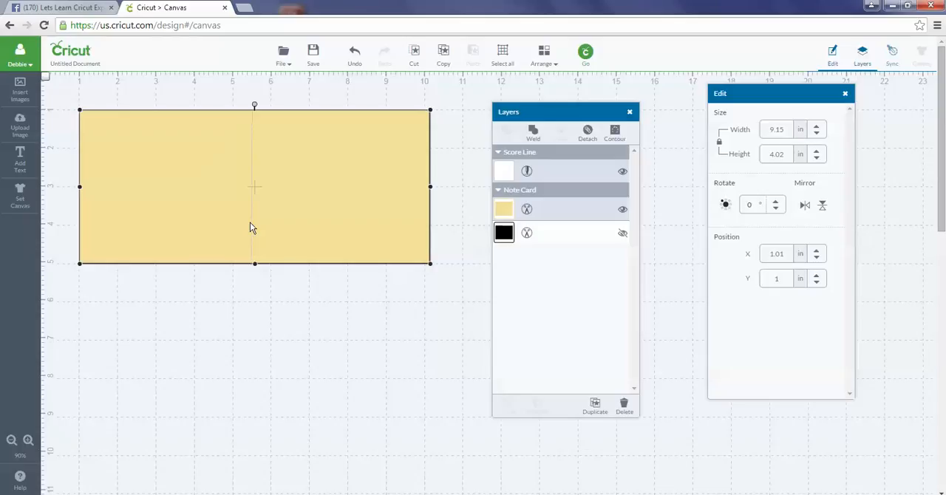
mouse_move(588, 133)
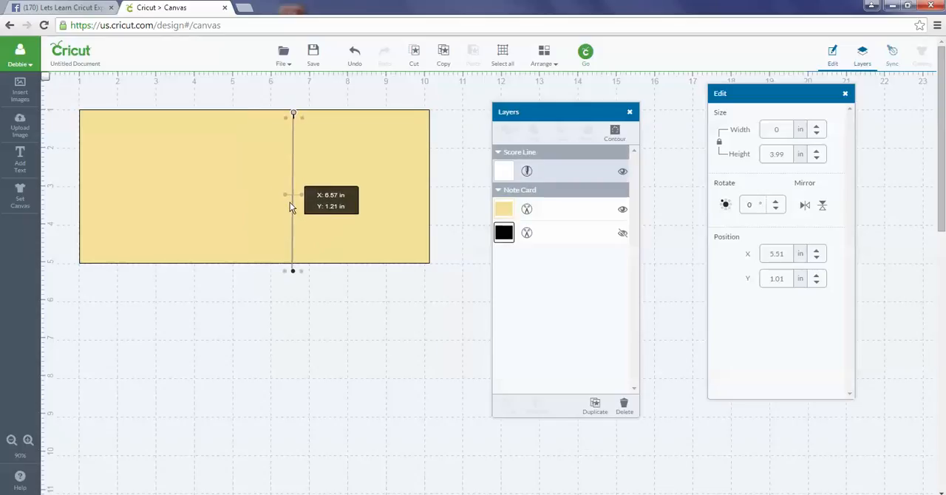
drag(294, 193, 246, 194)
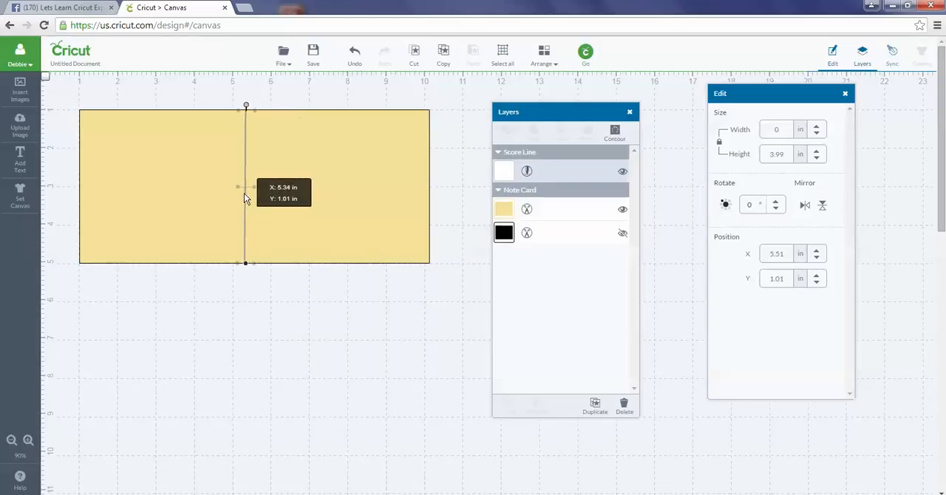
drag(245, 185, 250, 185)
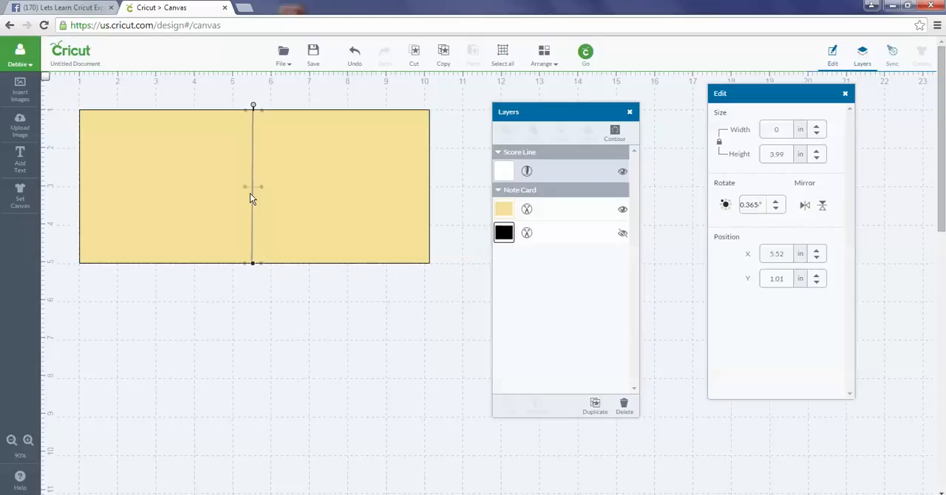
mouse_move(255, 207)
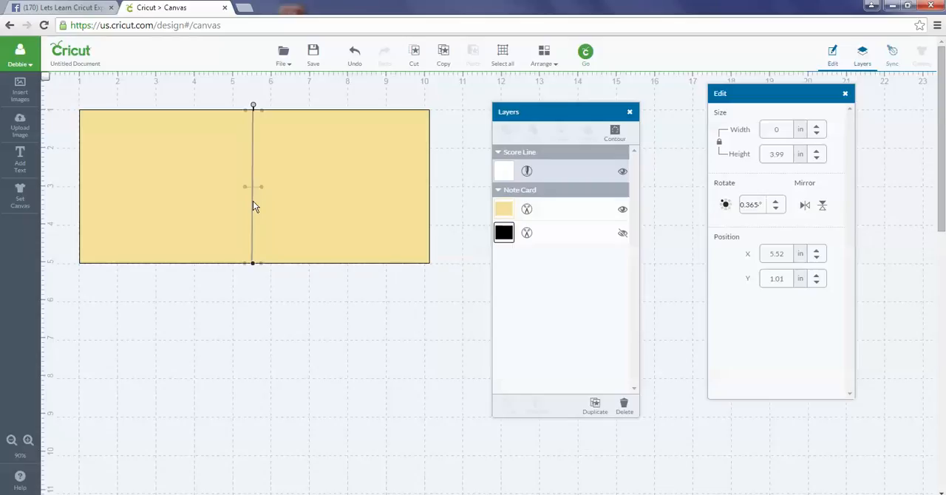
mouse_move(529, 113)
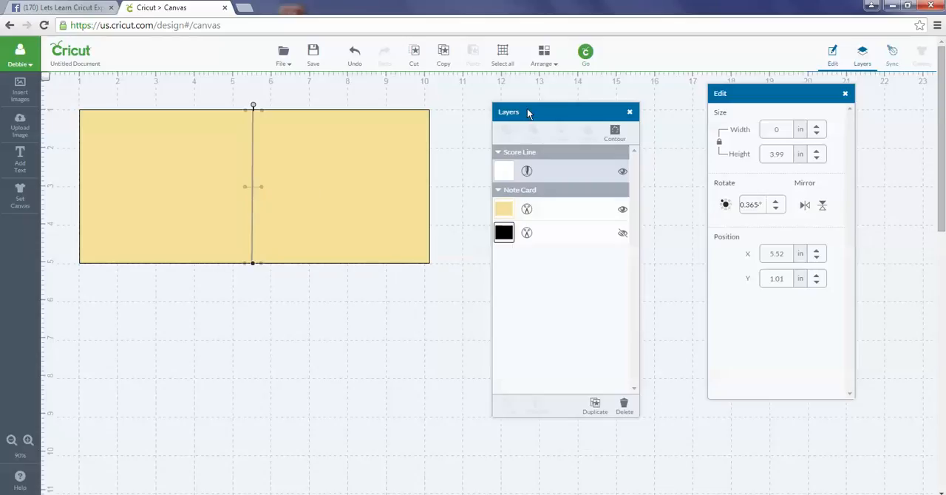
mouse_move(596, 406)
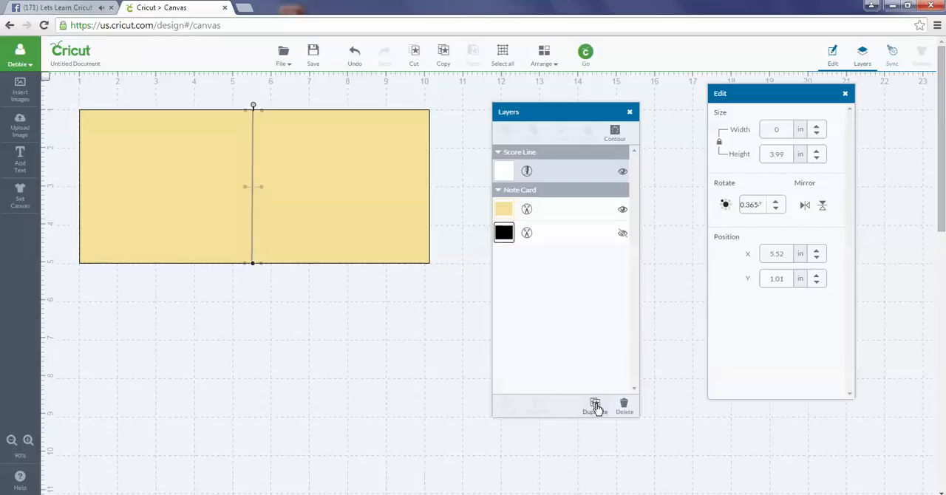
Step: Duplicate the score line, move the copy to X 8.01 in, and shorten it to 1.81 in
click(595, 407)
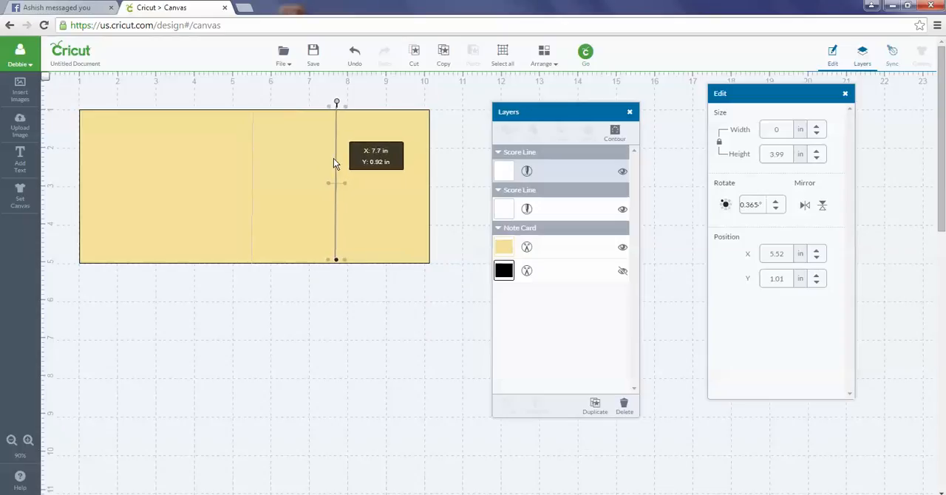
drag(337, 181, 332, 184)
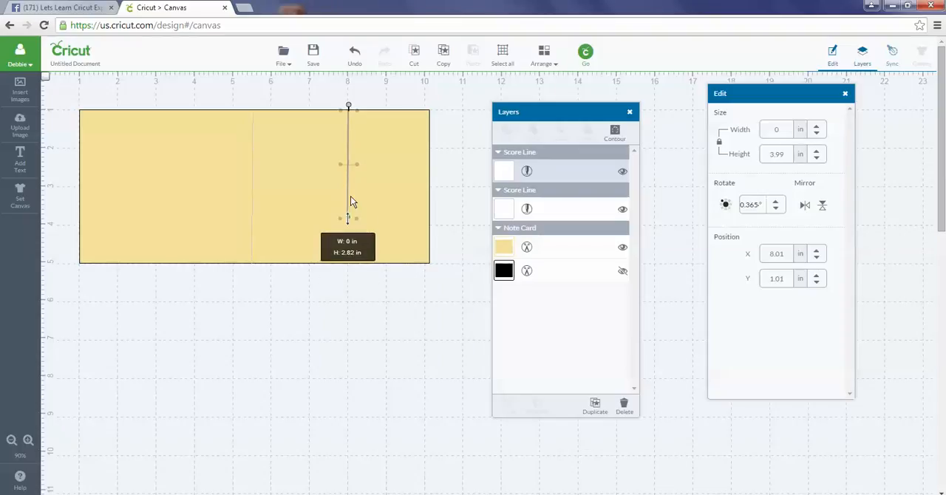
drag(348, 218, 348, 179)
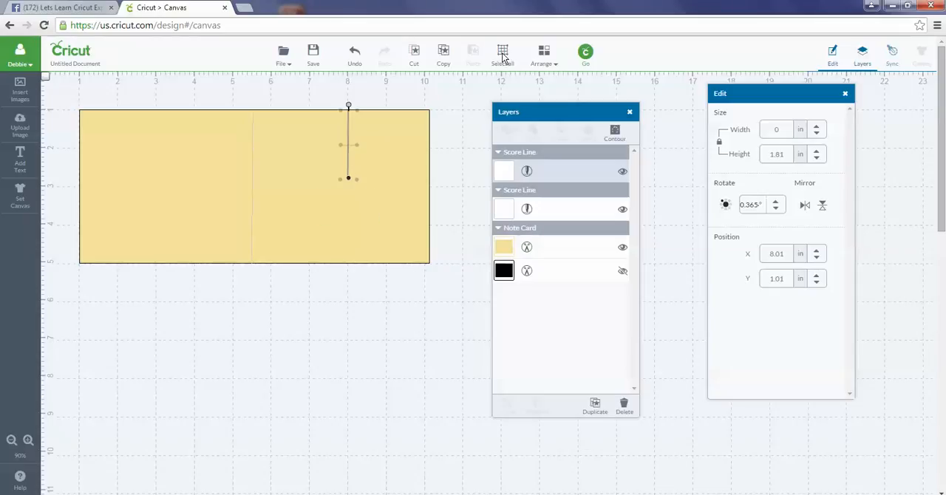
mouse_move(464, 82)
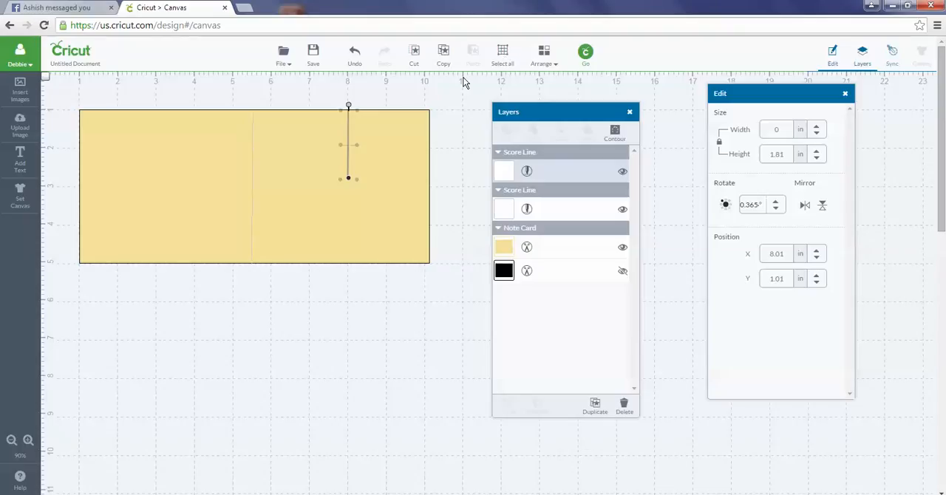
mouse_move(527, 171)
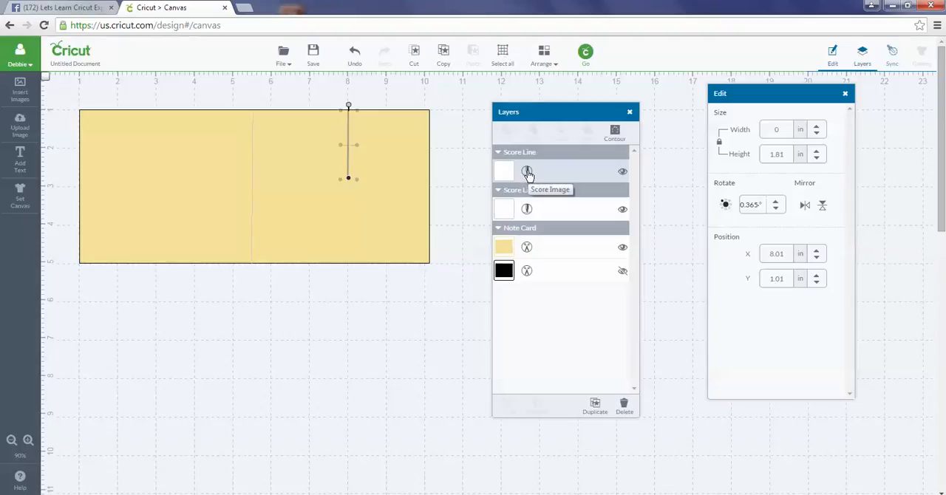
Step: Switch the short line's type from Score to Cut
click(526, 171)
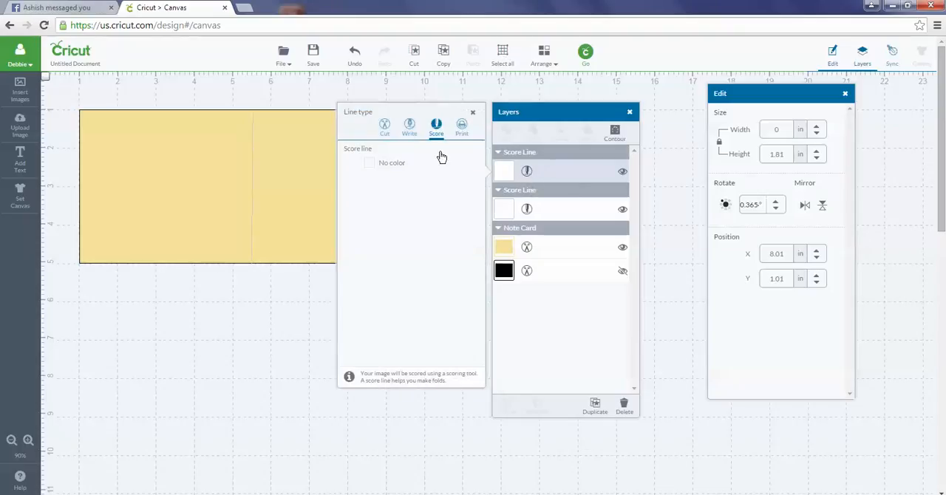
click(385, 125)
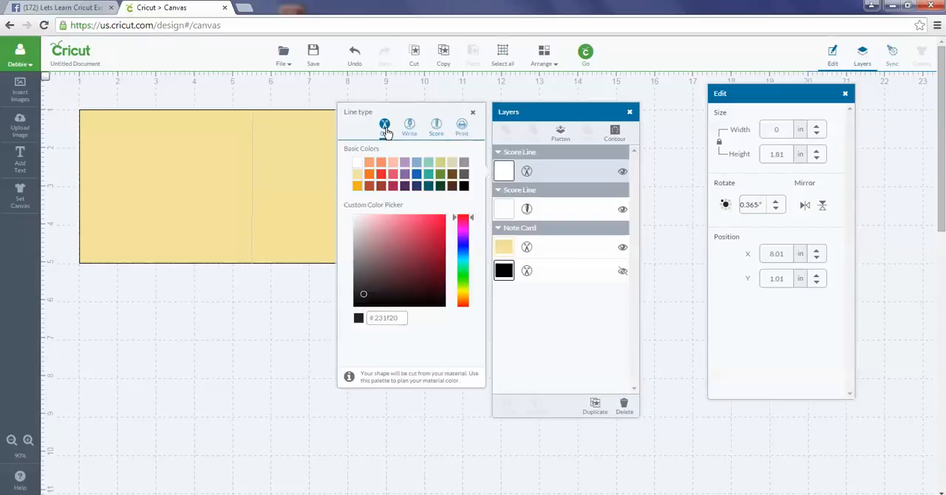
mouse_move(266, 320)
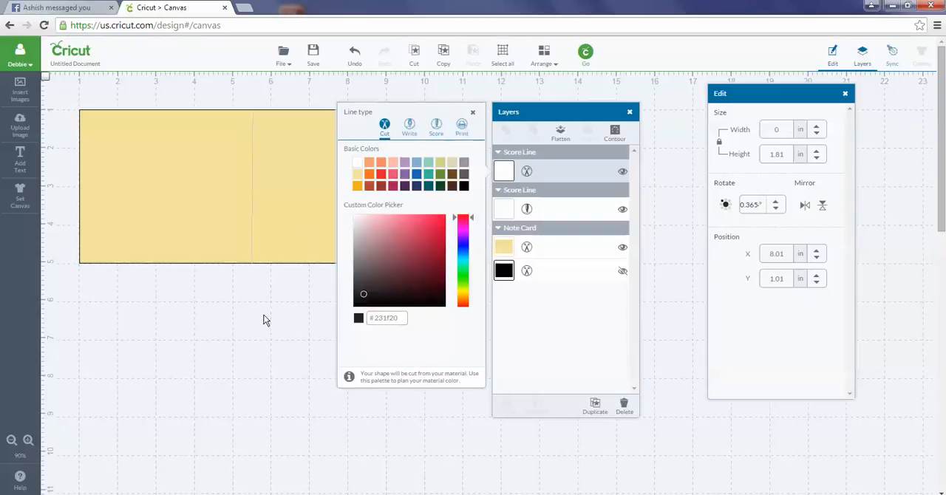
click(472, 111)
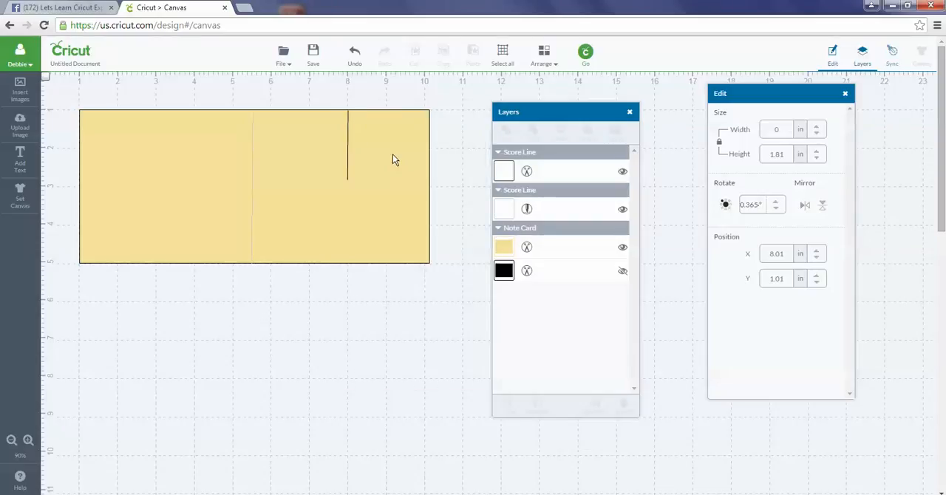
mouse_move(365, 114)
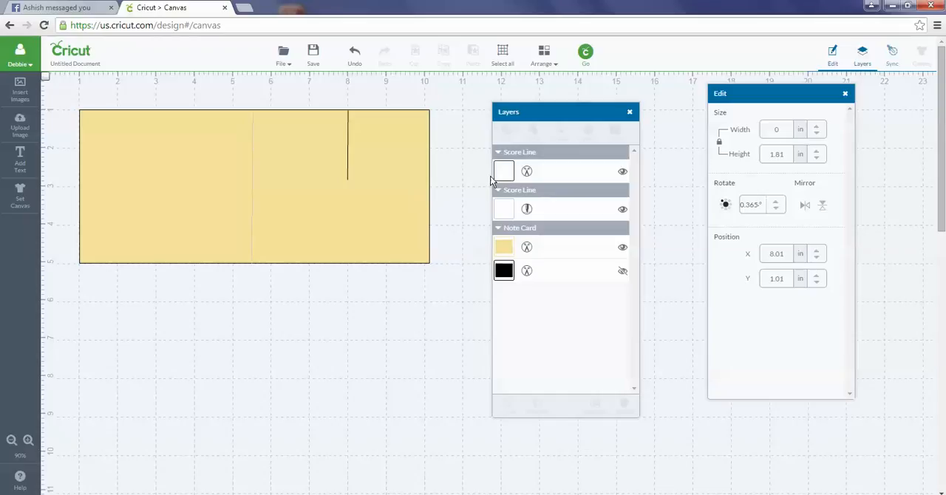
click(504, 171)
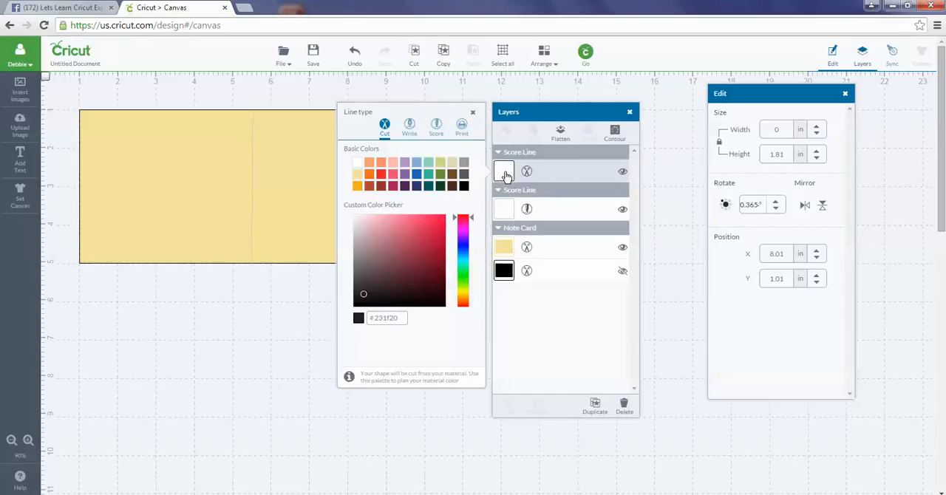
mouse_move(464, 175)
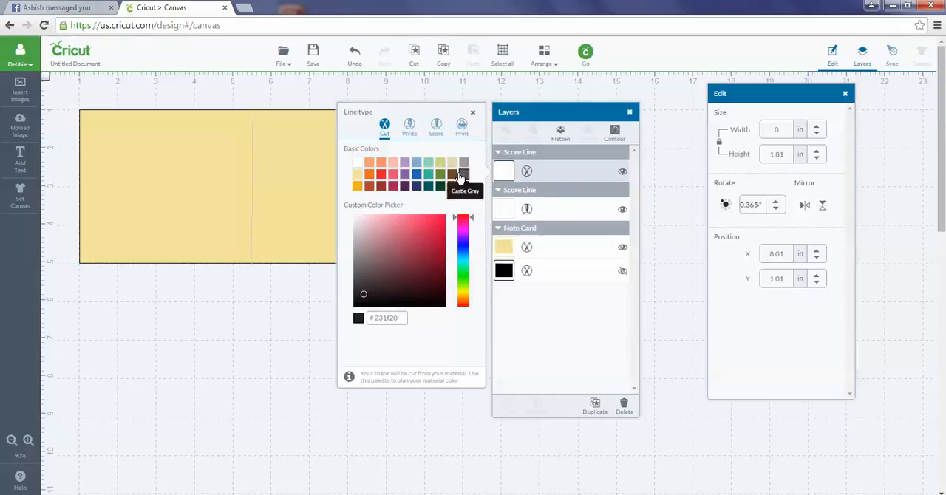
click(436, 126)
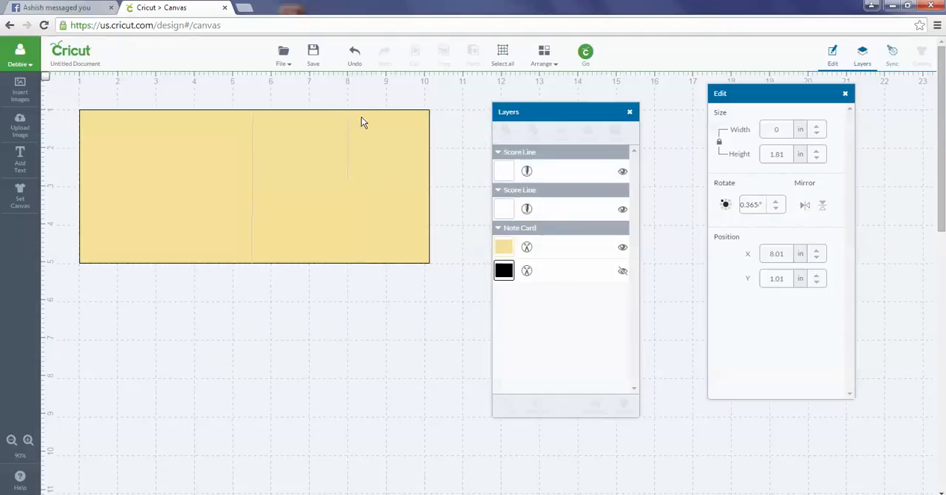
mouse_move(318, 432)
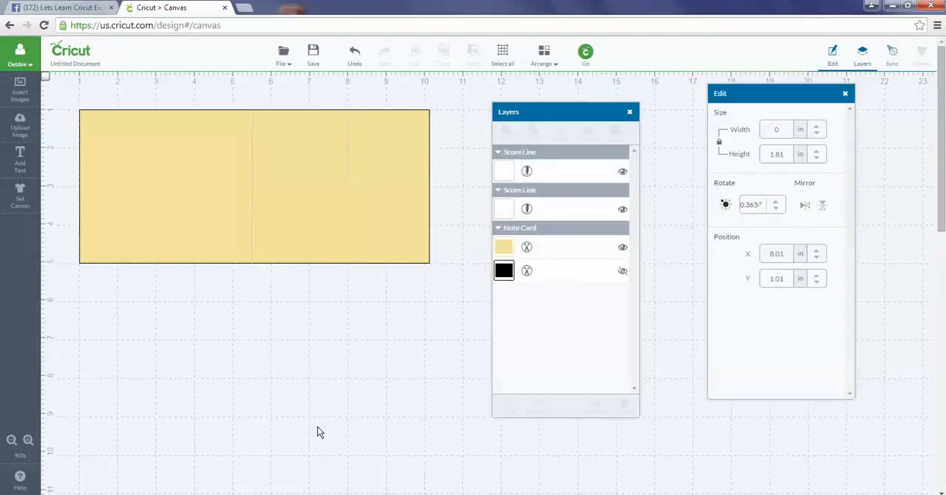
mouse_move(355, 160)
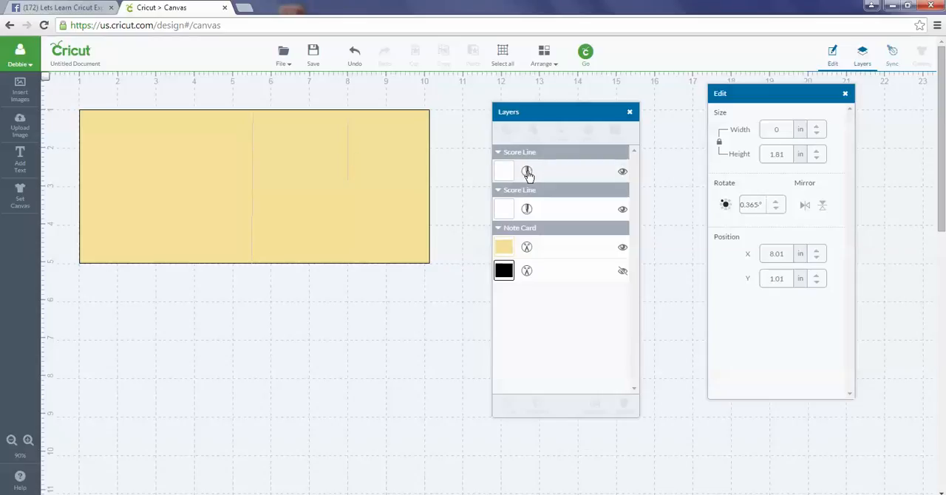
click(527, 171)
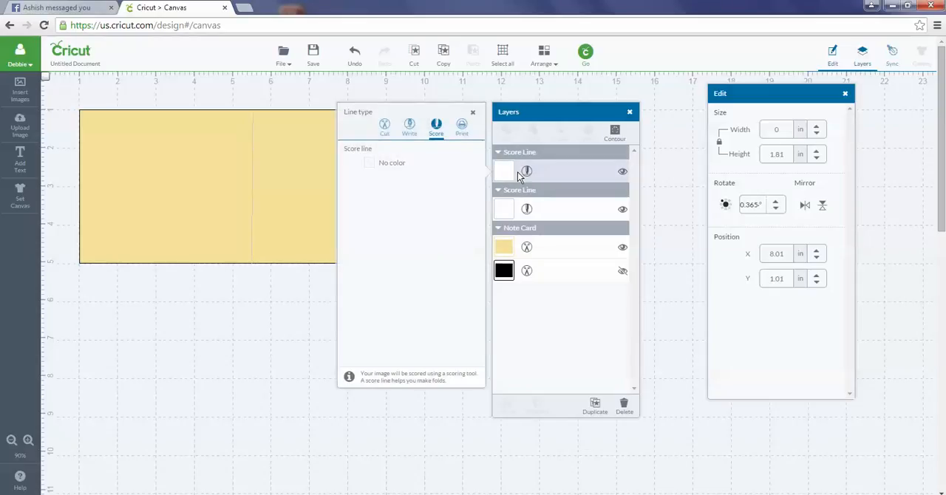
click(384, 126)
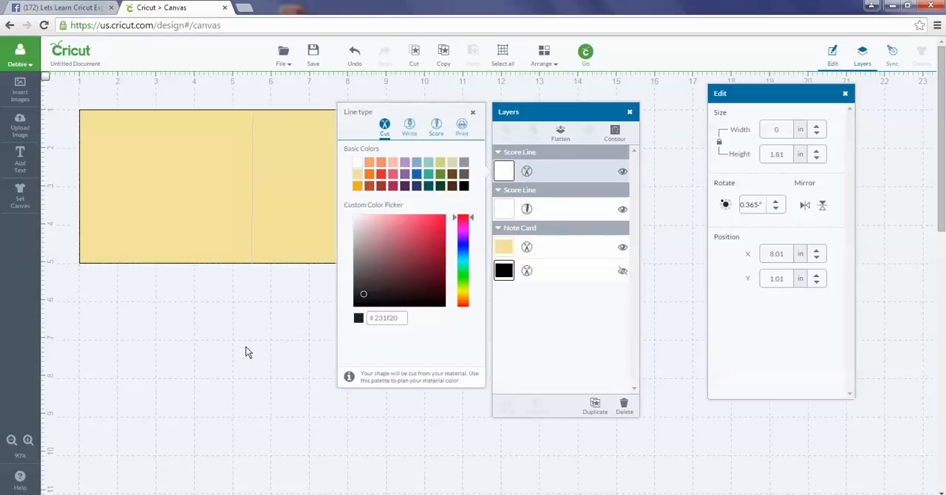
click(472, 112)
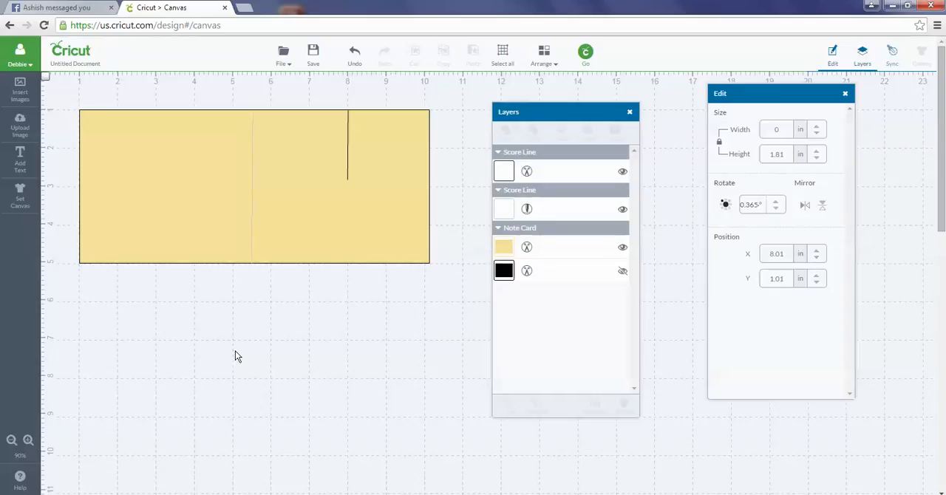
mouse_move(407, 117)
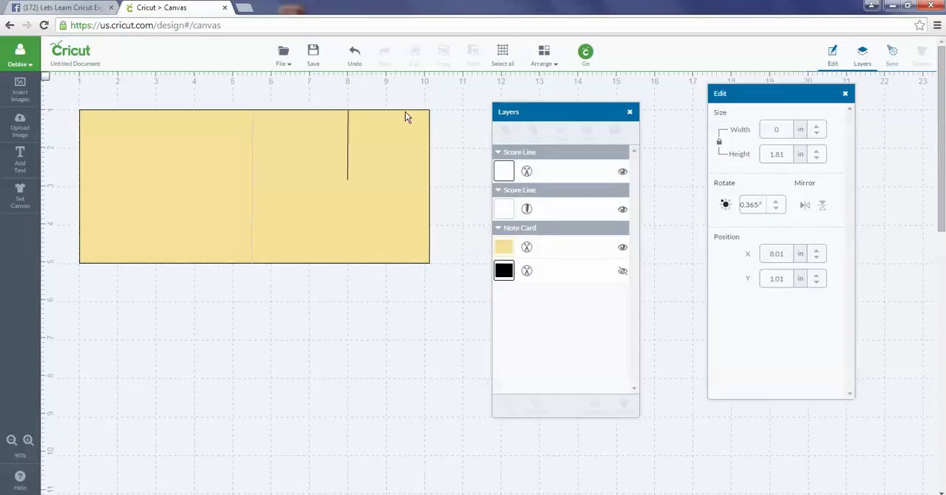
mouse_move(342, 215)
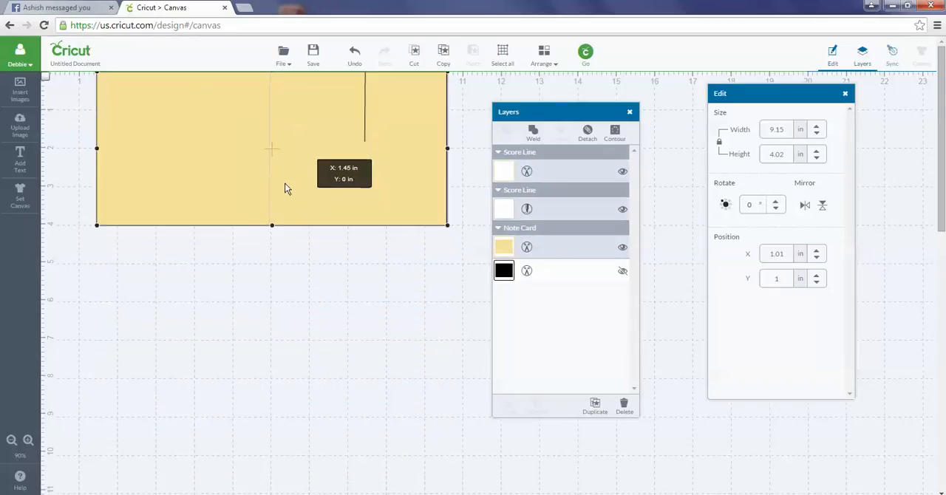
Step: Drag the 9.15 by 4.02-inch card with both attached lines downward
drag(287, 188, 287, 215)
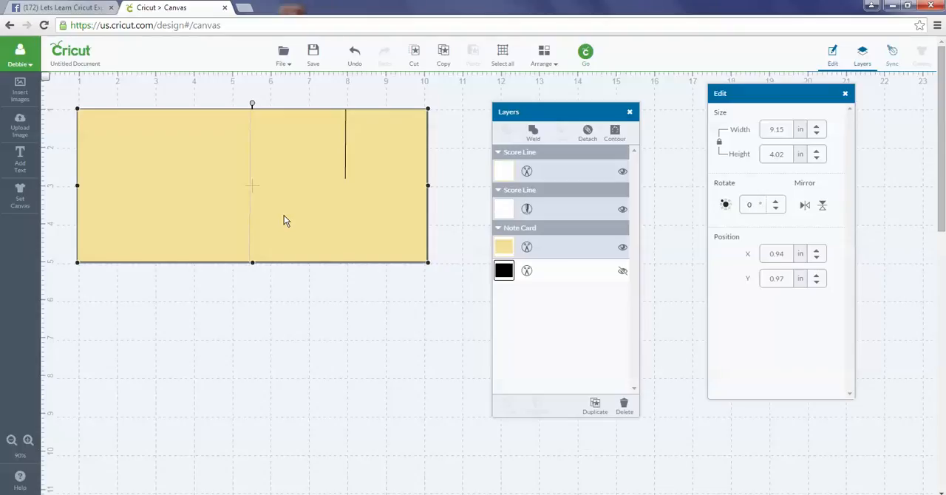
mouse_move(252, 109)
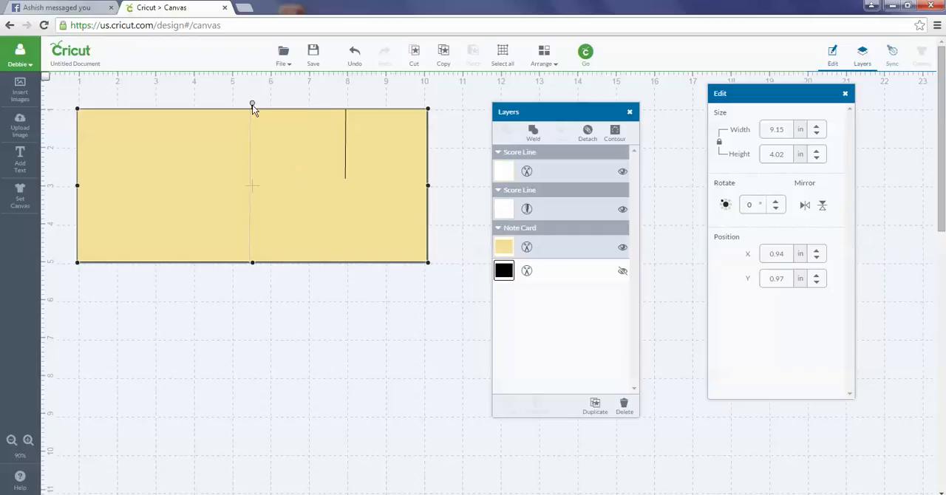
mouse_move(348, 116)
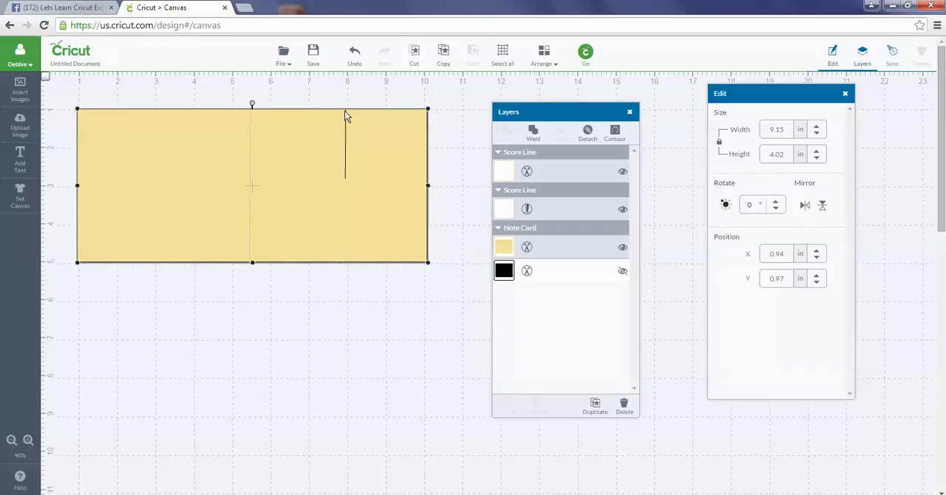
mouse_move(245, 405)
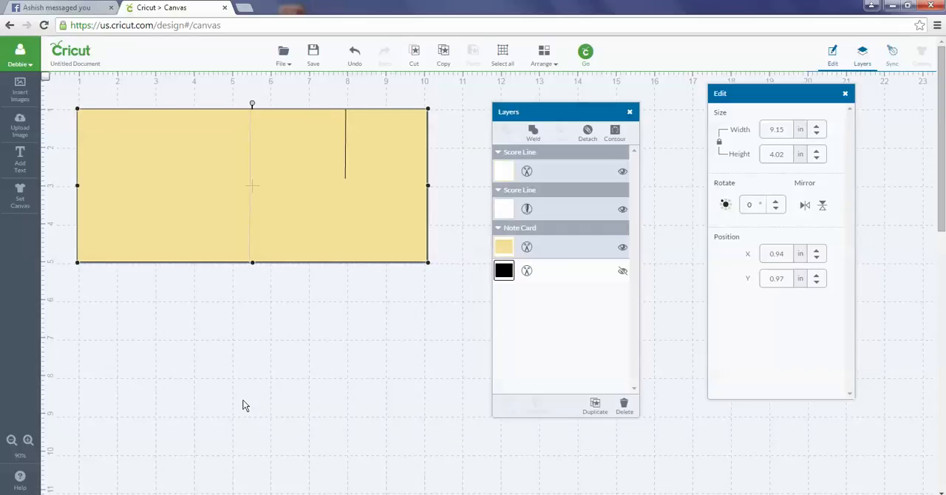